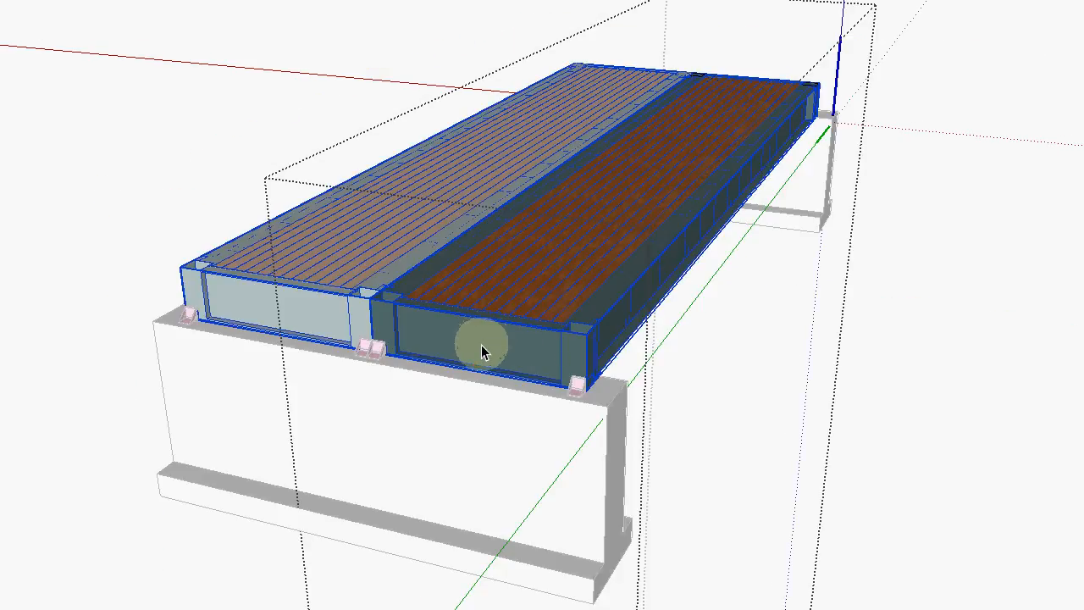
Orbit around the whole bridge from low, side and three-quarter angles
{"action": "left_click_drag", "start_coordinate": [482, 349], "coordinate": [709, 391]}
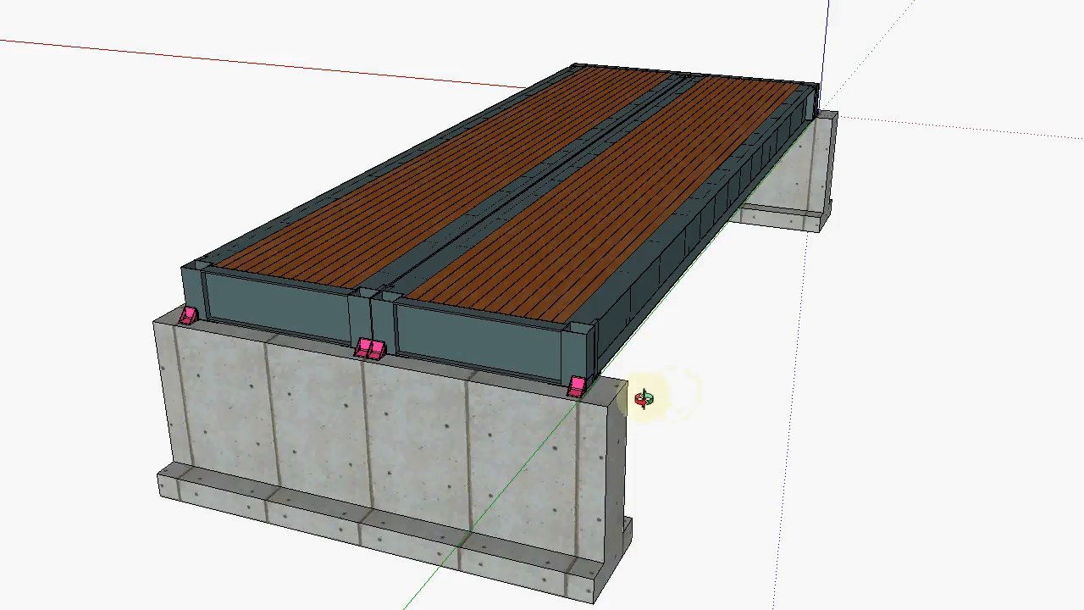
{"action": "left_click_drag", "start_coordinate": [644, 398], "coordinate": [492, 246]}
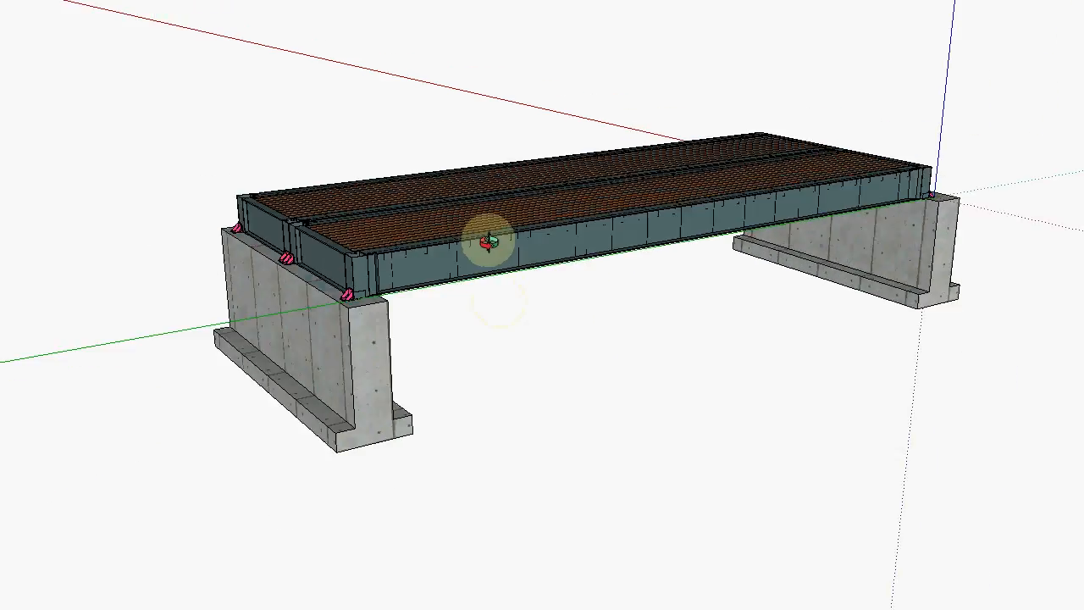
{"action": "left_click_drag", "start_coordinate": [487, 241], "coordinate": [542, 326]}
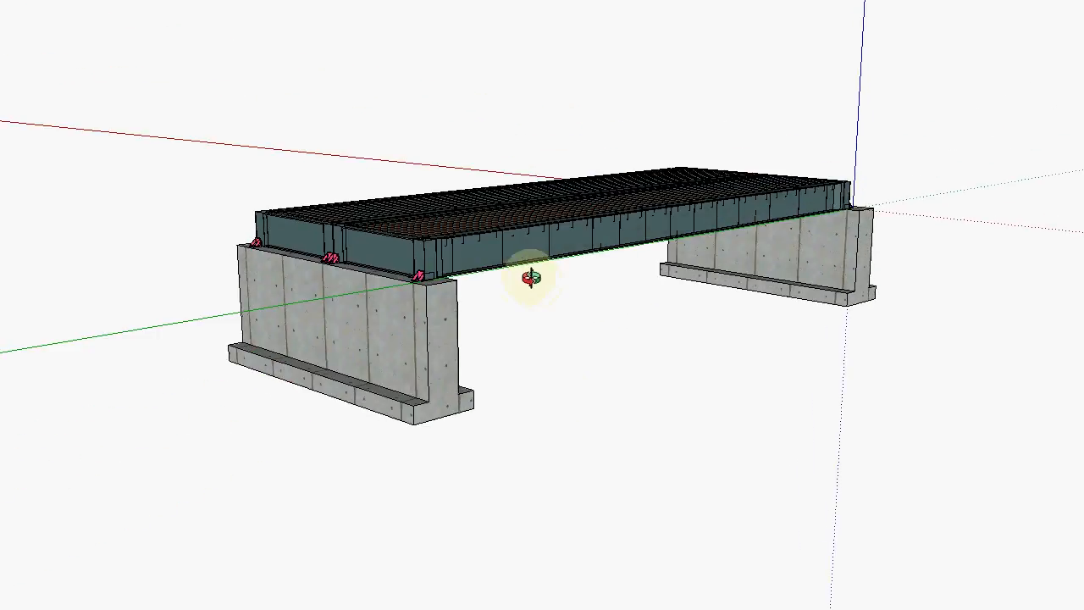
{"action": "left_click_drag", "start_coordinate": [525, 279], "coordinate": [597, 356]}
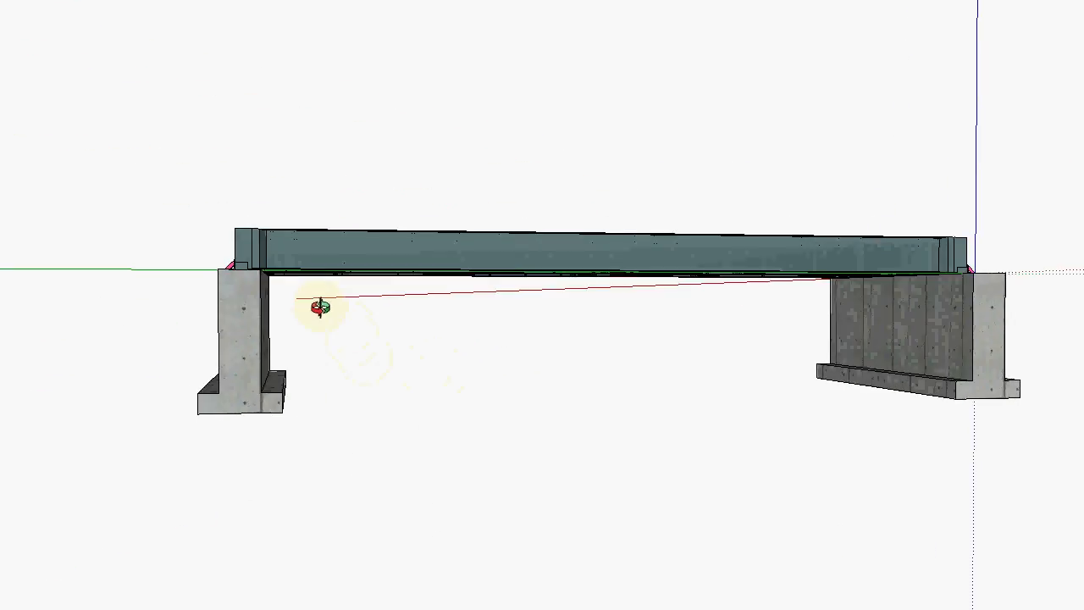
{"action": "left_click_drag", "start_coordinate": [317, 306], "coordinate": [664, 352]}
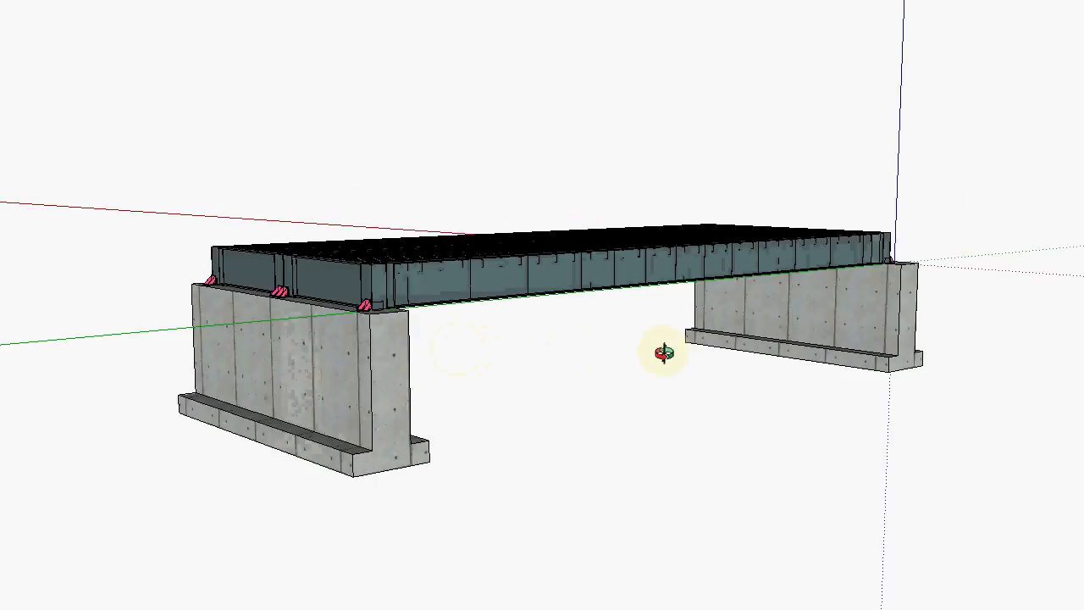
{"action": "left_click_drag", "start_coordinate": [664, 356], "coordinate": [665, 296]}
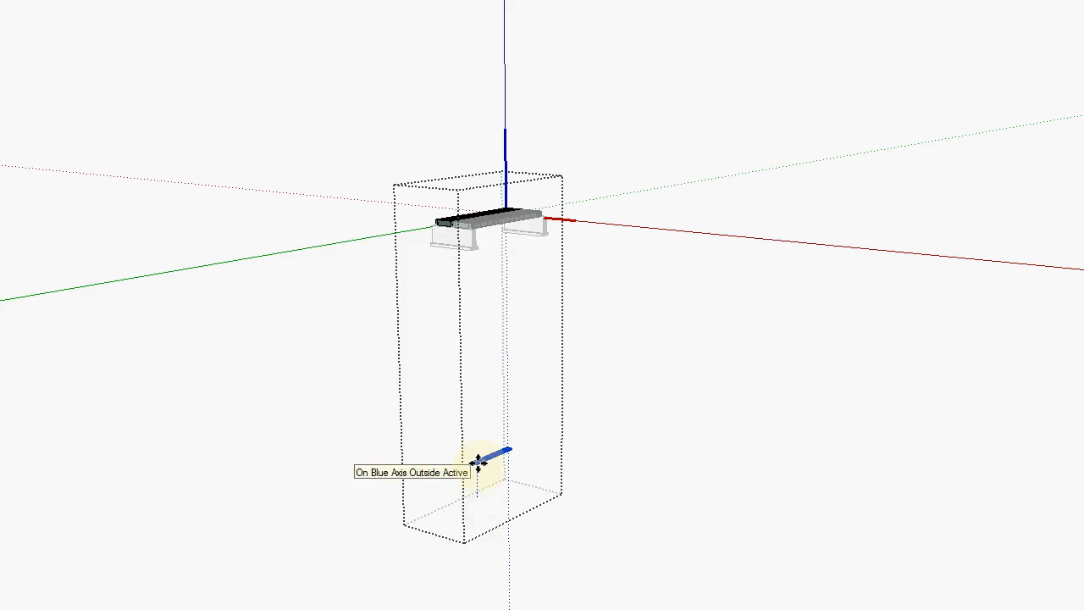
{"action": "left_click_drag", "start_coordinate": [478, 461], "coordinate": [478, 432]}
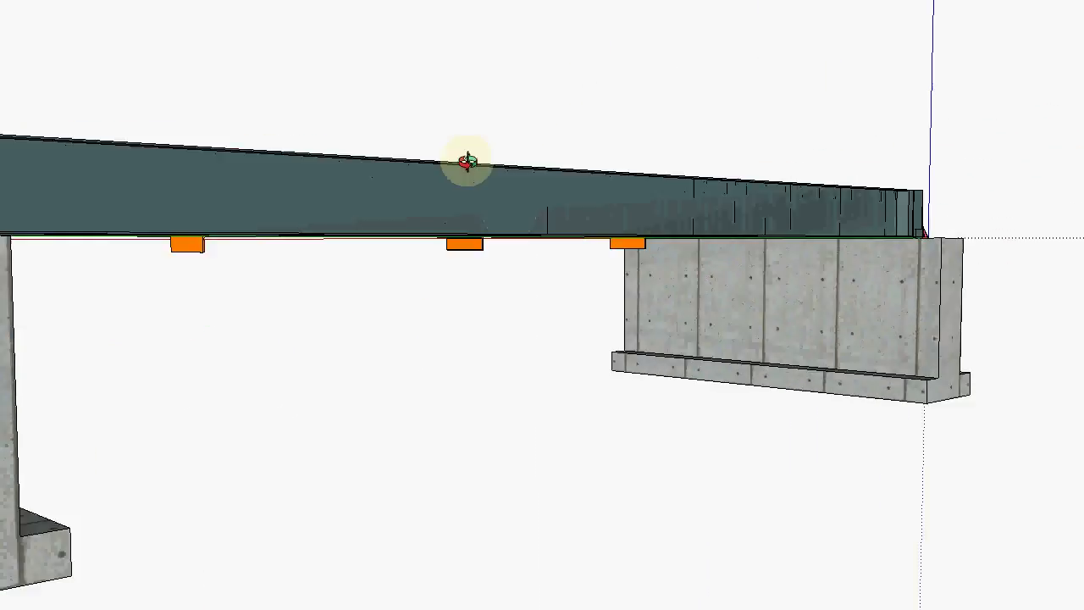
{"action": "left_click_drag", "start_coordinate": [466, 160], "coordinate": [525, 263]}
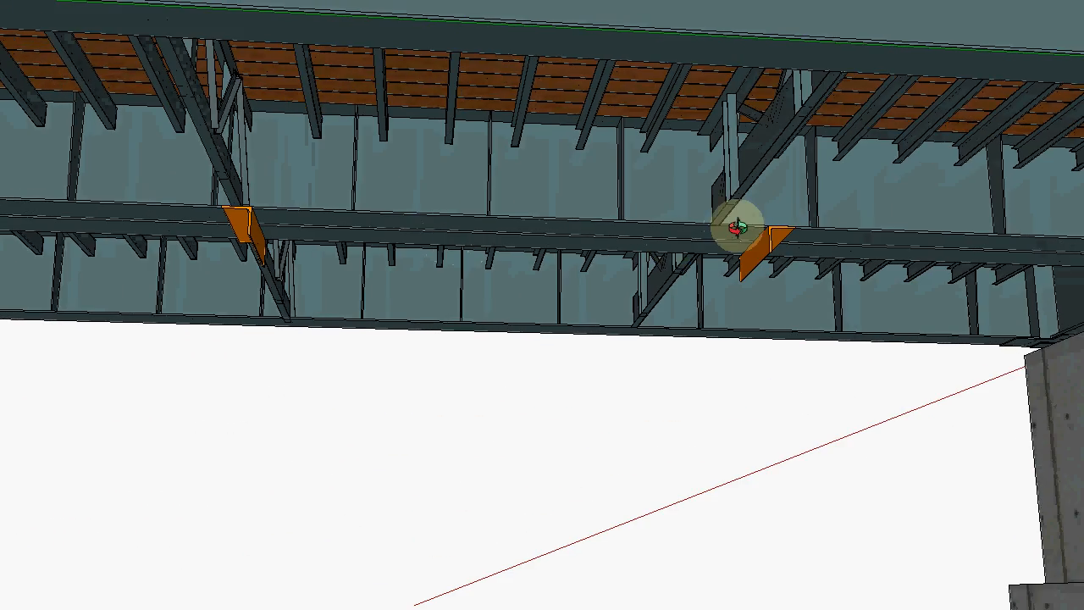
{"action": "scroll", "scroll_direction": "down", "scroll_amount": 3}
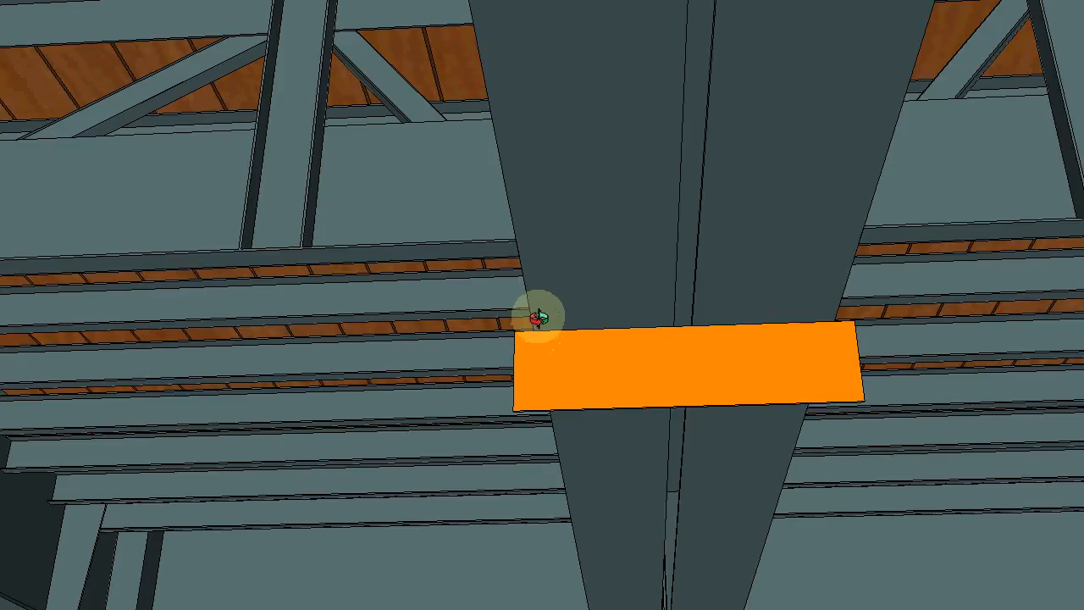
Orbit under the span to inspect bearing plates, cross bracing and girder ends
{"action": "left_click_drag", "start_coordinate": [533, 318], "coordinate": [881, 262]}
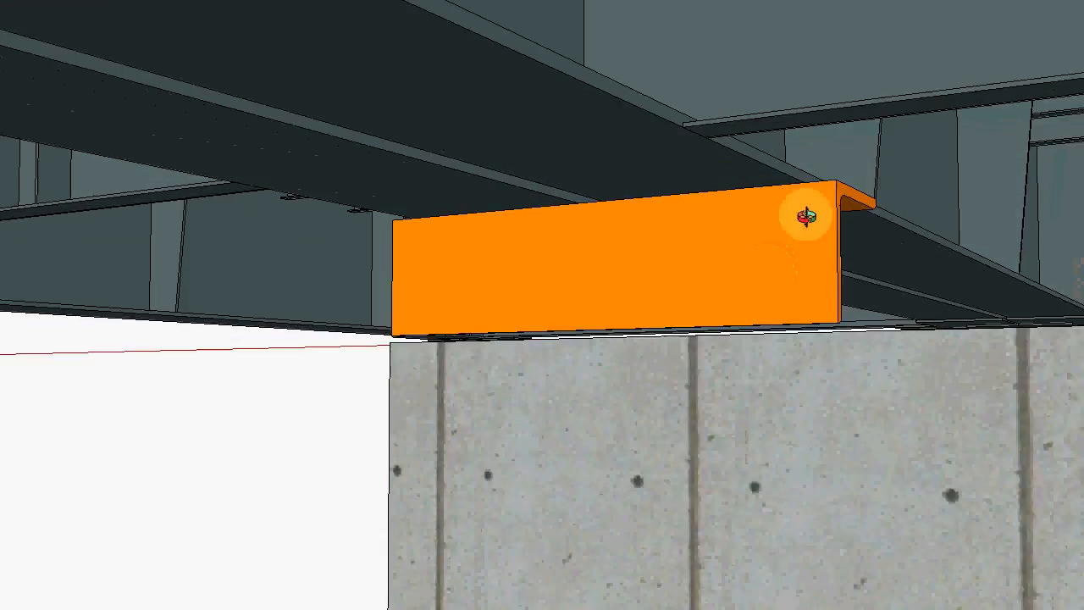
{"action": "left_click_drag", "start_coordinate": [808, 216], "coordinate": [563, 211]}
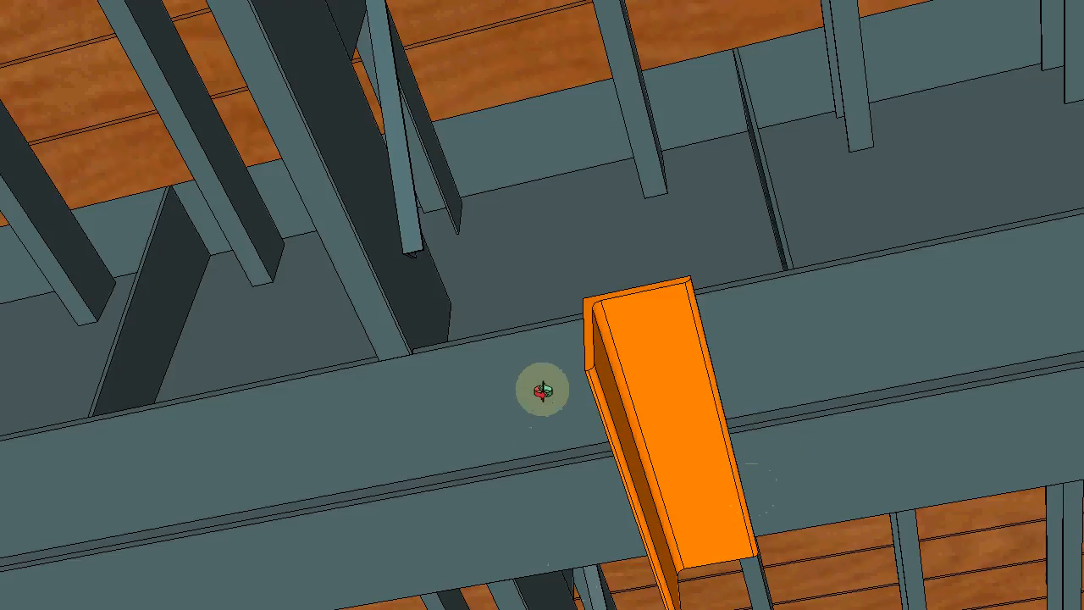
{"action": "left_click_drag", "start_coordinate": [537, 390], "coordinate": [589, 237]}
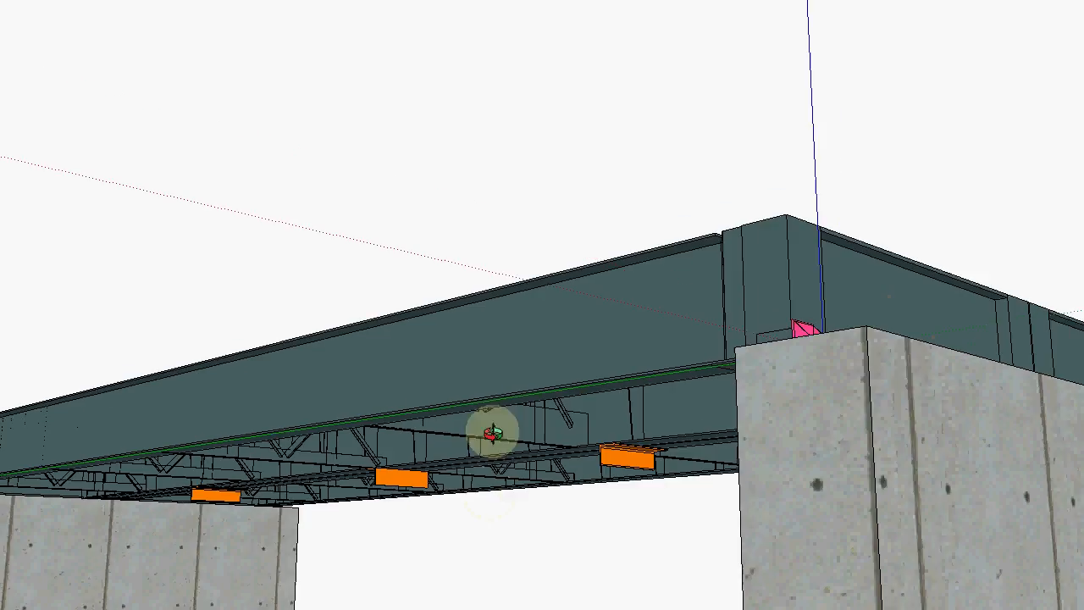
{"action": "left_click_drag", "start_coordinate": [499, 432], "coordinate": [440, 521]}
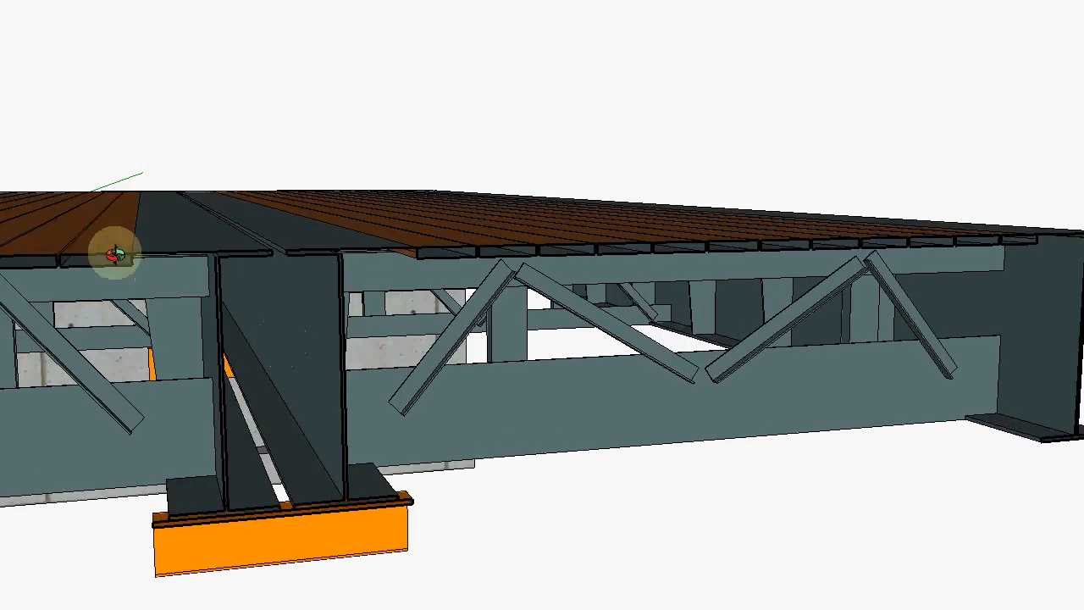
{"action": "left_click_drag", "start_coordinate": [119, 254], "coordinate": [271, 405]}
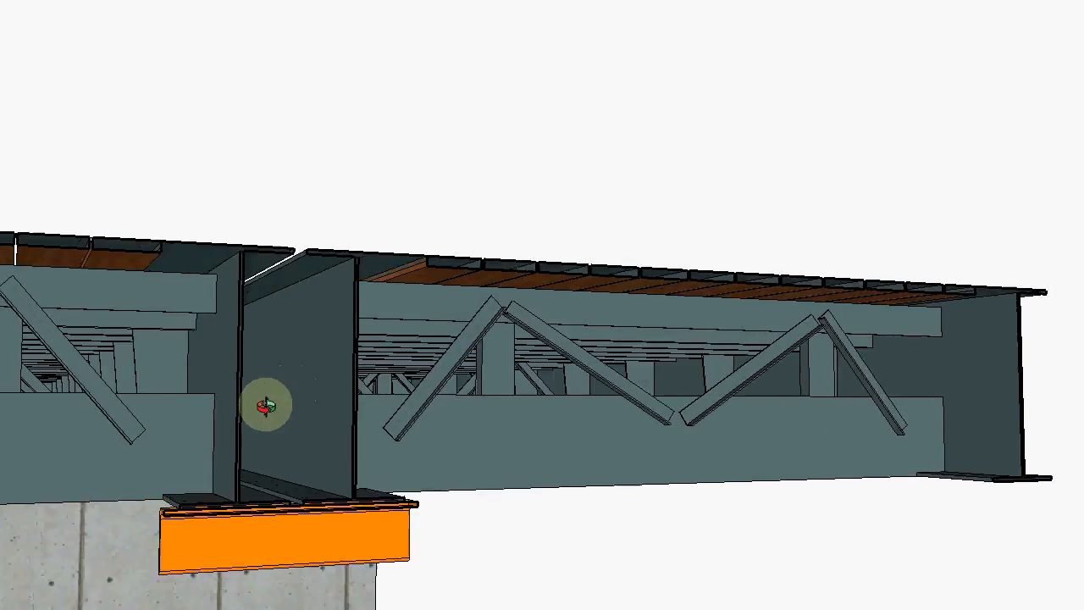
{"action": "left_click_drag", "start_coordinate": [271, 404], "coordinate": [398, 280]}
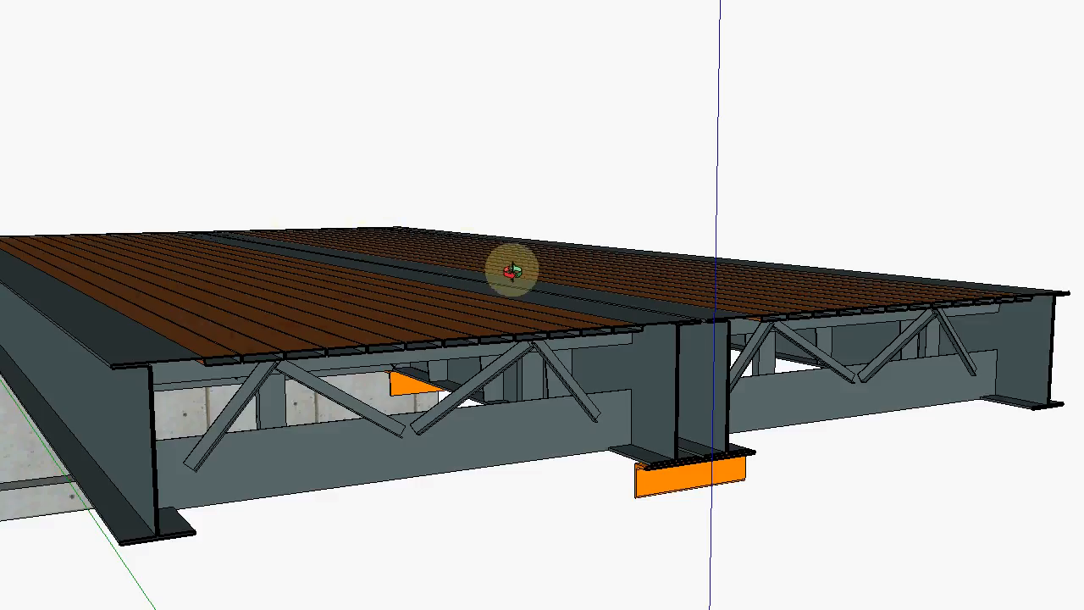
{"action": "mouse_move", "coordinate": [132, 357]}
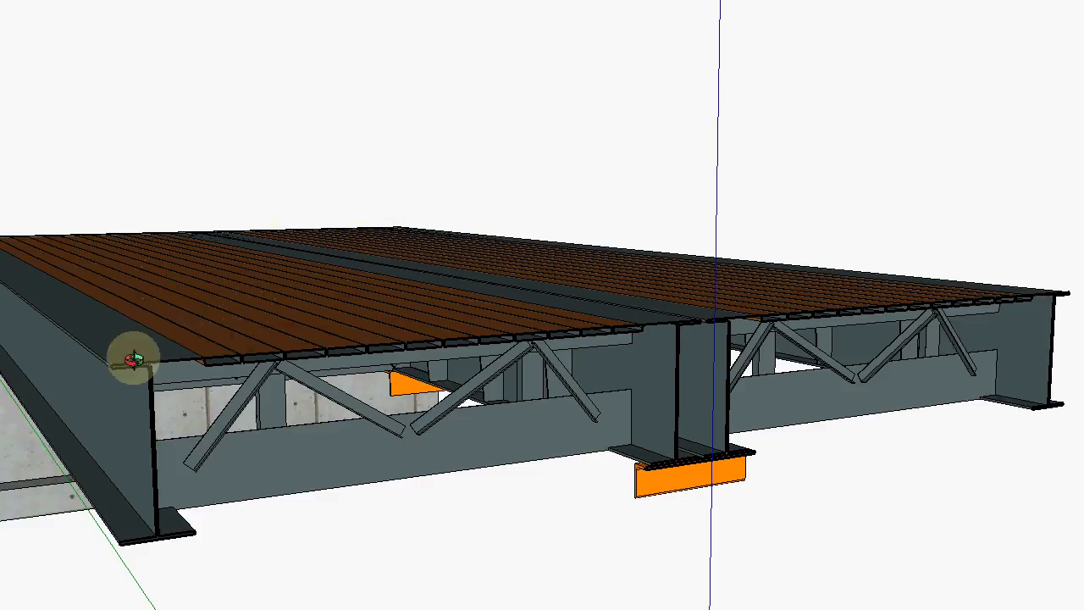
{"action": "mouse_move", "coordinate": [572, 328]}
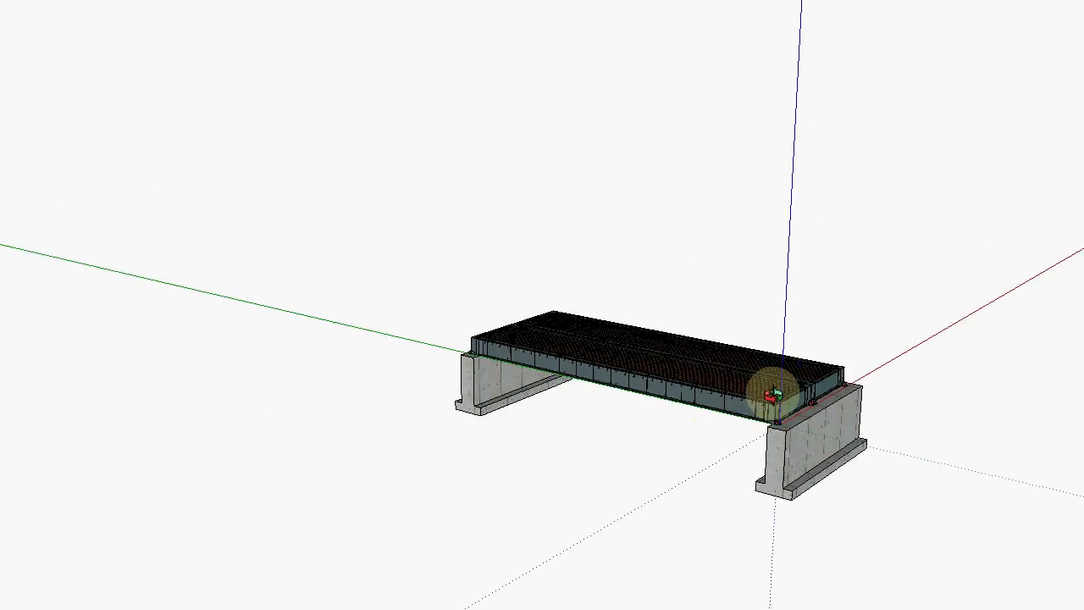
{"action": "left_click_drag", "start_coordinate": [770, 389], "coordinate": [690, 241]}
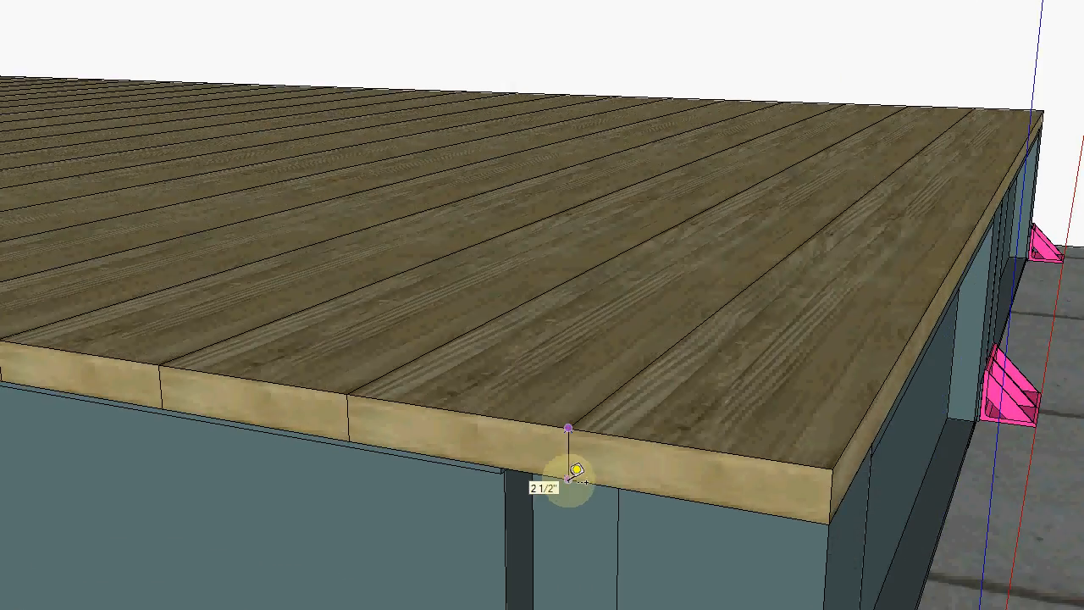
{"action": "mouse_move", "coordinate": [800, 460]}
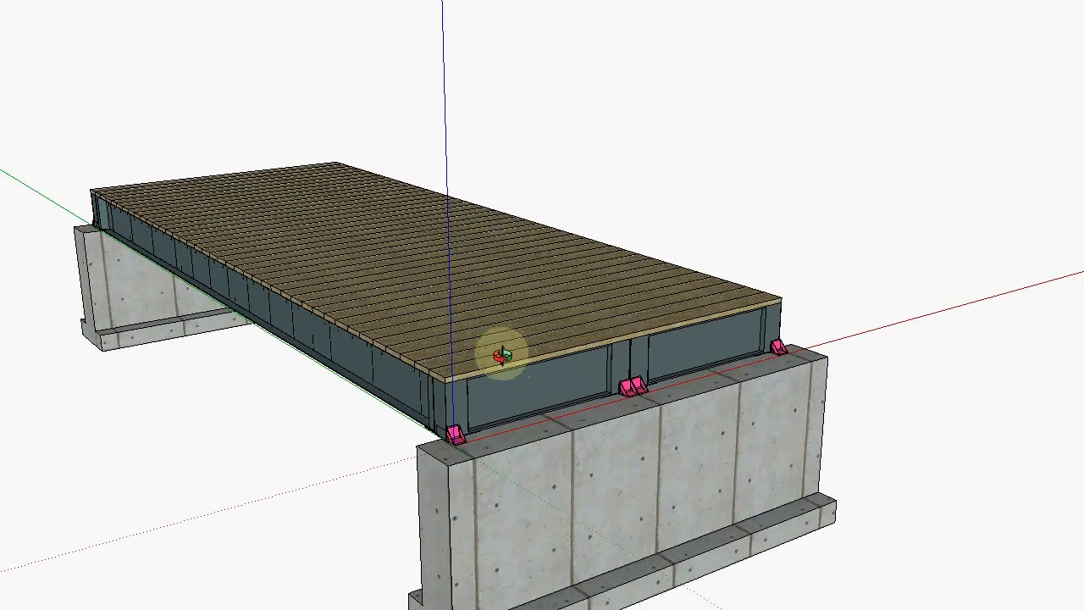
Raise the selected wood plank deck along the blue axis, clear of the girders
{"action": "left_click", "coordinate": [487, 368]}
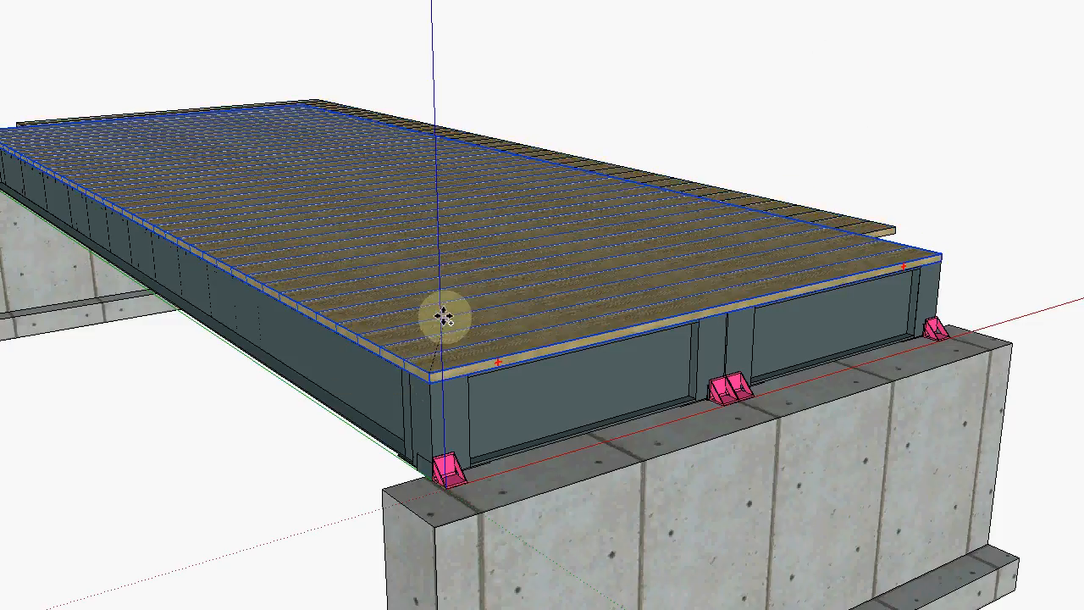
{"action": "left_click_drag", "start_coordinate": [440, 320], "coordinate": [432, 152]}
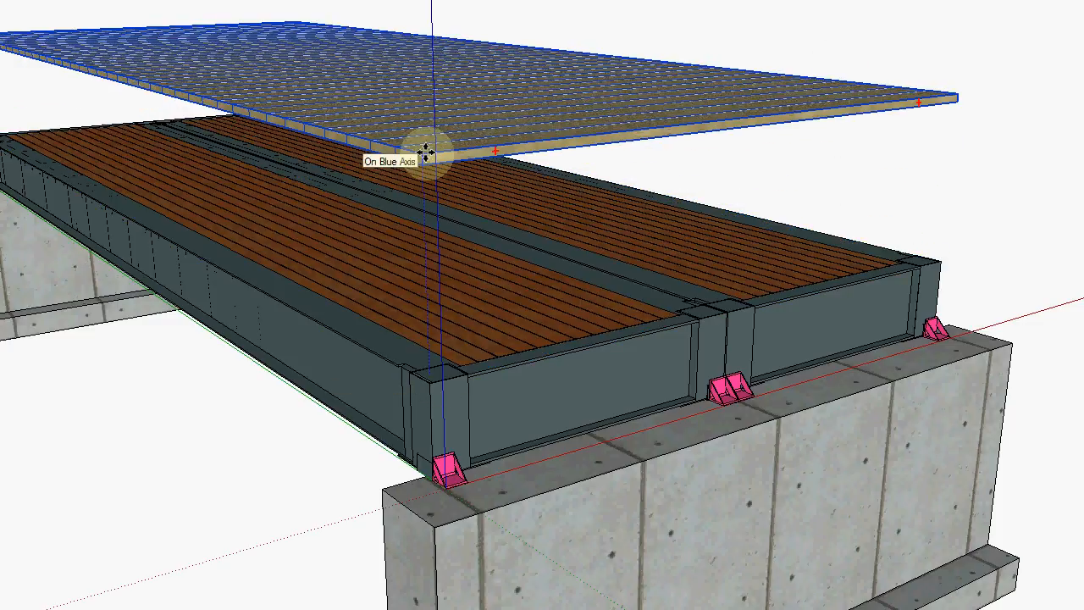
{"action": "left_click_drag", "start_coordinate": [428, 151], "coordinate": [529, 354]}
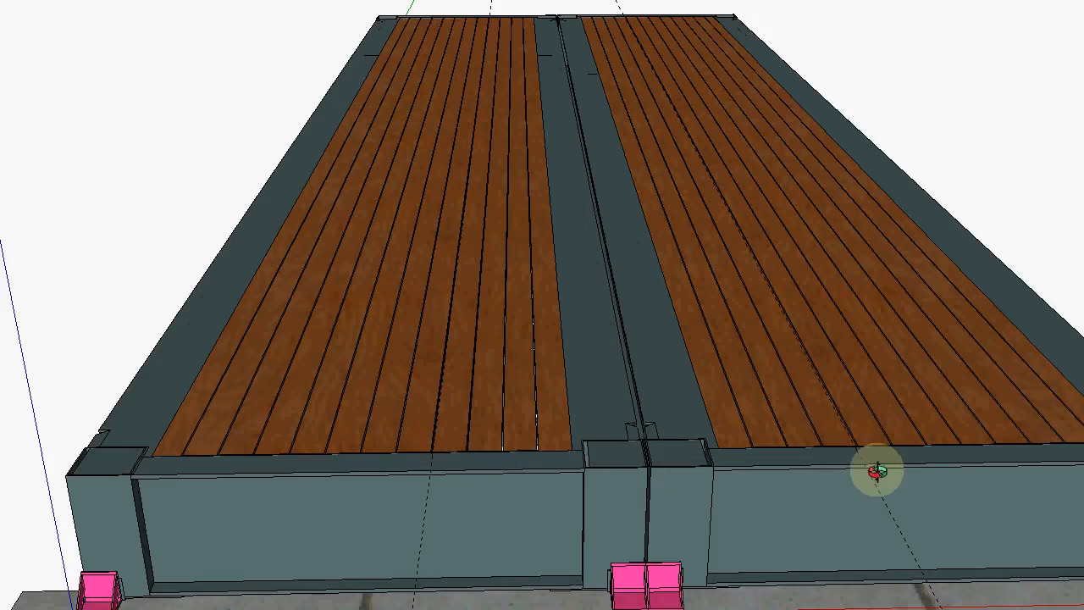
{"action": "mouse_move", "coordinate": [423, 448]}
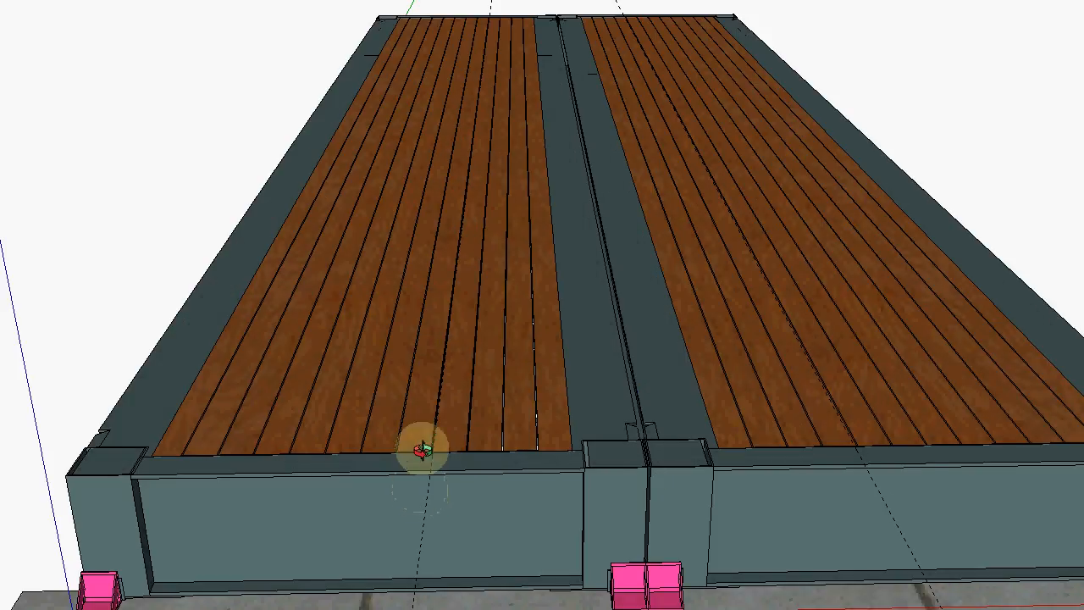
{"action": "mouse_move", "coordinate": [855, 466]}
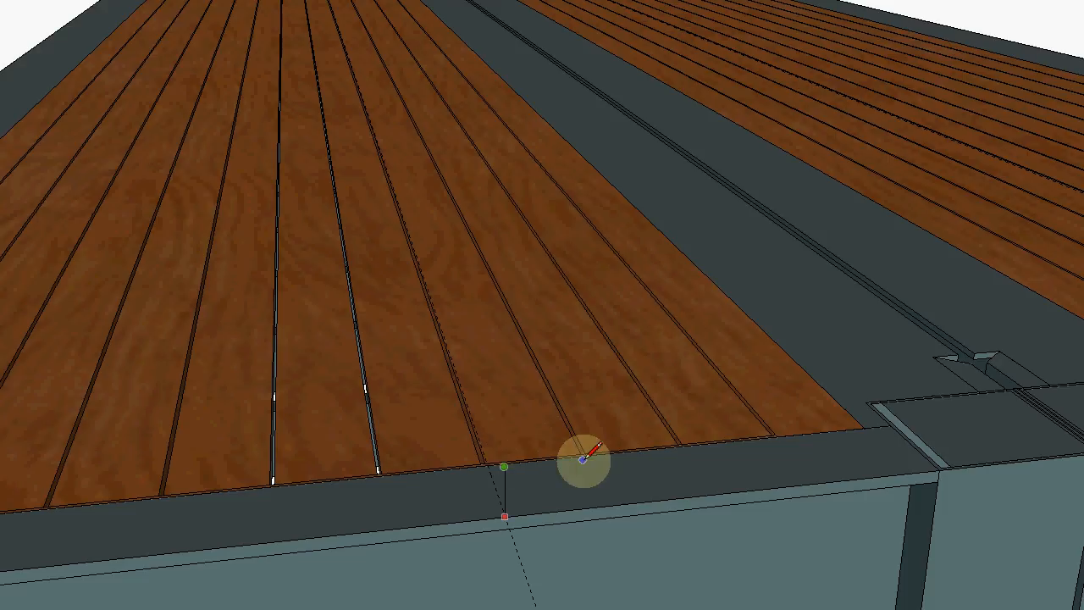
{"action": "mouse_move", "coordinate": [631, 457]}
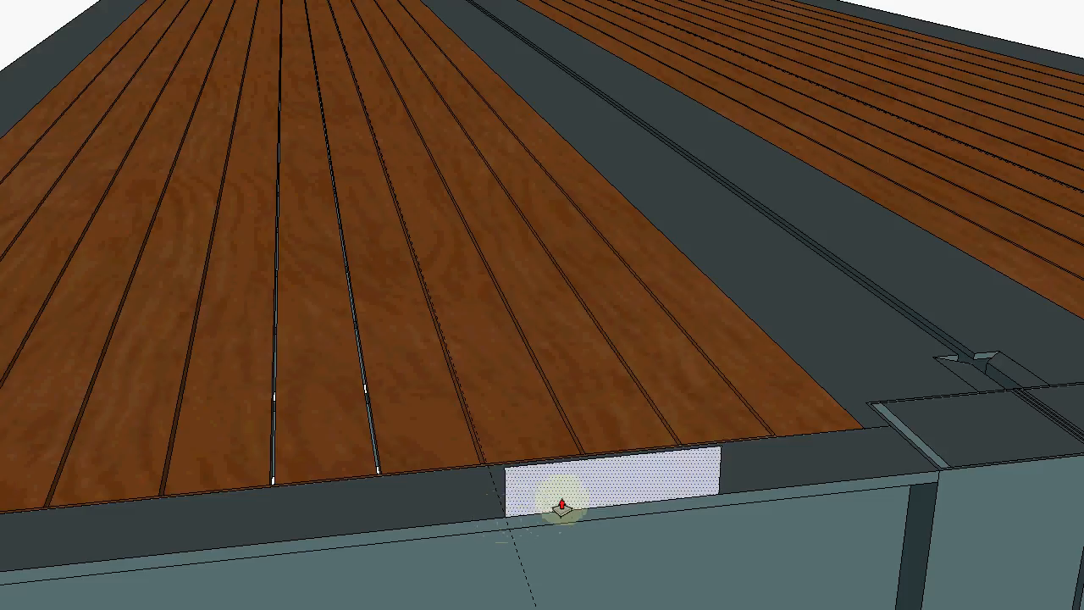
Push/pull the rectangle into a long lane board painted Wood_Plywood_Knots
{"action": "left_click_drag", "start_coordinate": [559, 491], "coordinate": [559, 440]}
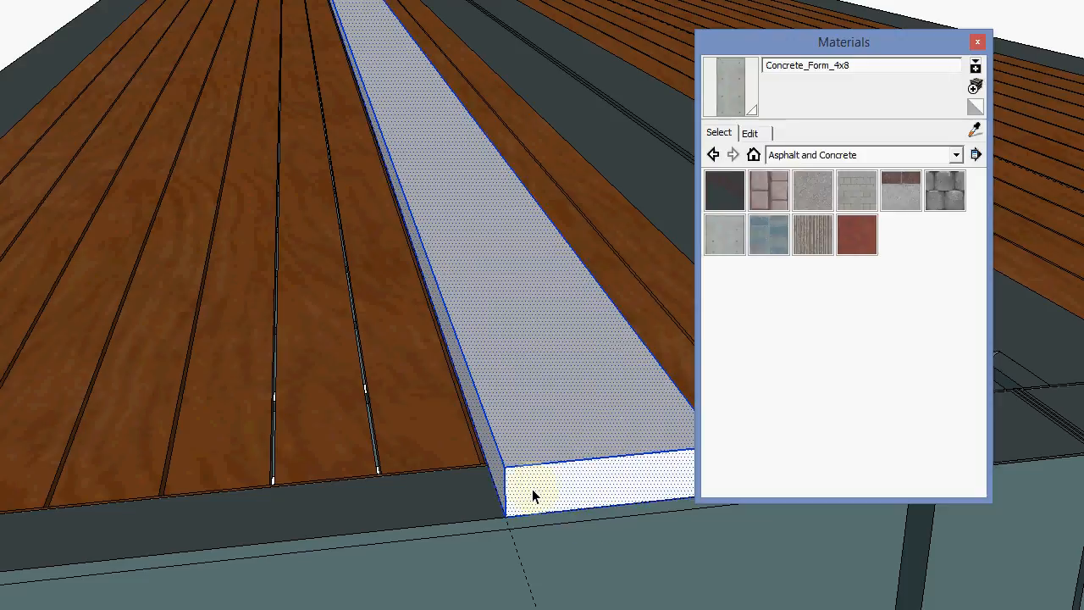
{"action": "left_click", "coordinate": [956, 154]}
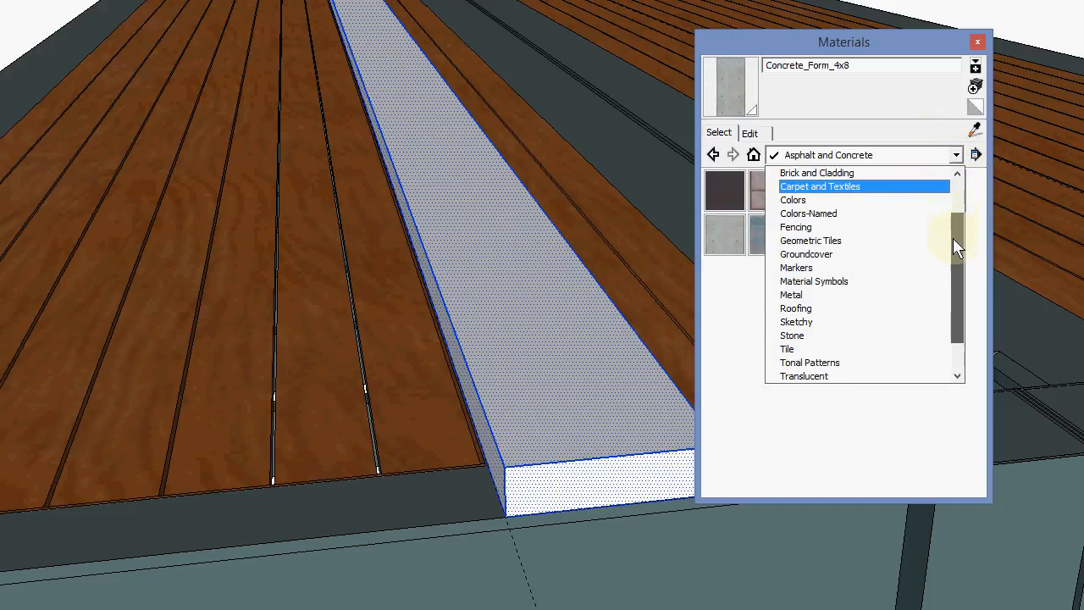
{"action": "scroll", "scroll_direction": "down", "scroll_amount": 3}
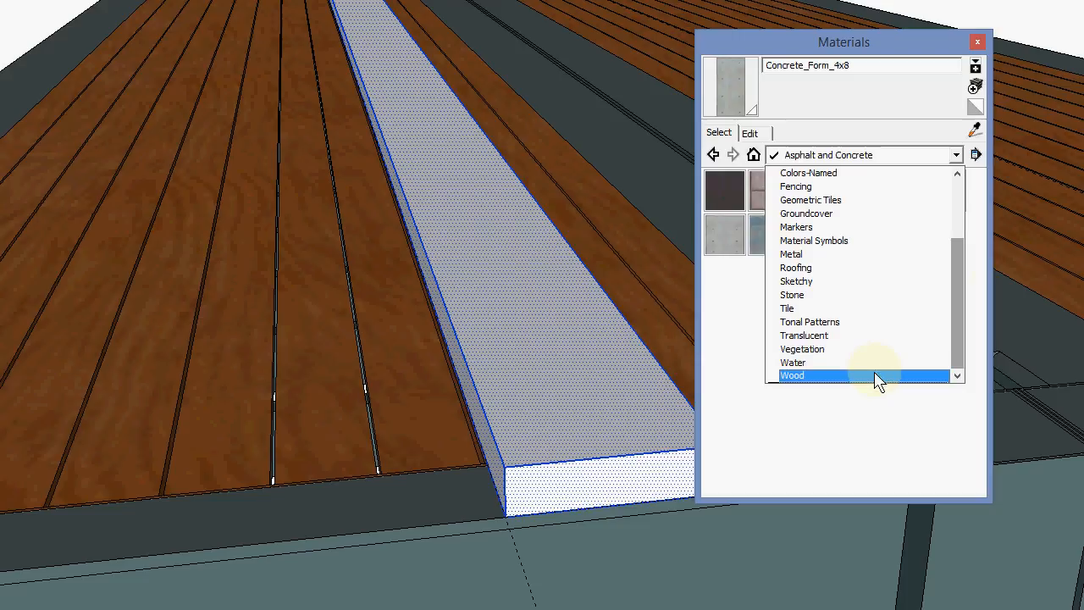
{"action": "left_click", "coordinate": [792, 375]}
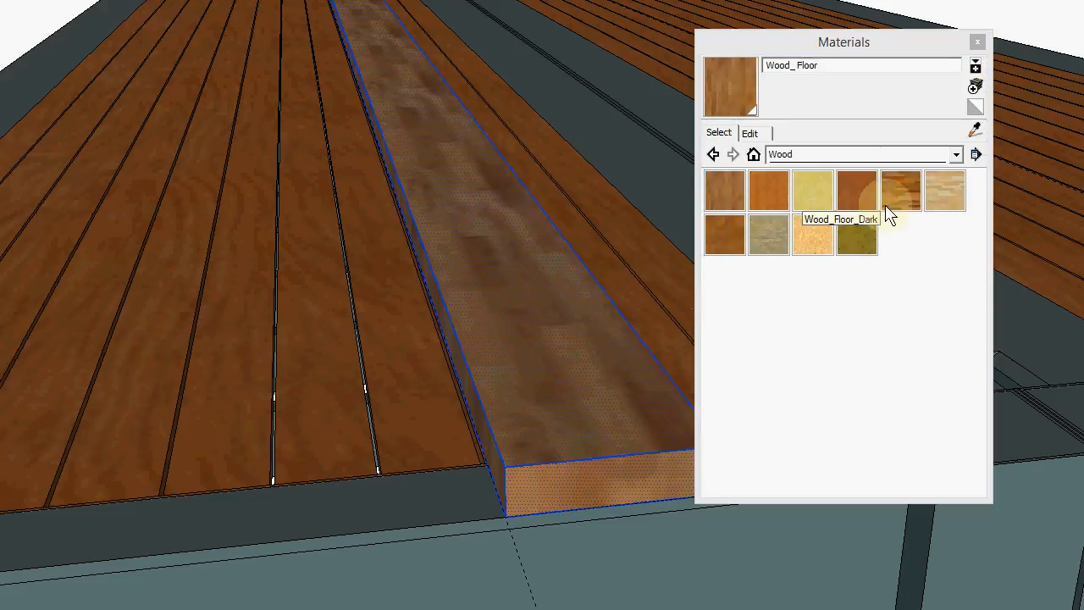
{"action": "mouse_move", "coordinate": [857, 244]}
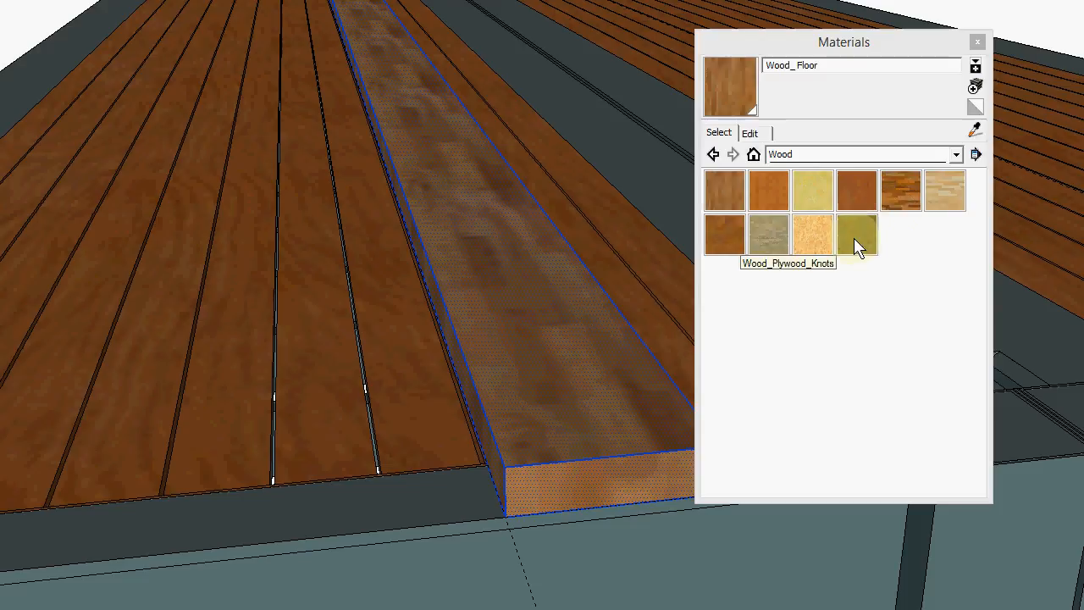
{"action": "left_click", "coordinate": [856, 235]}
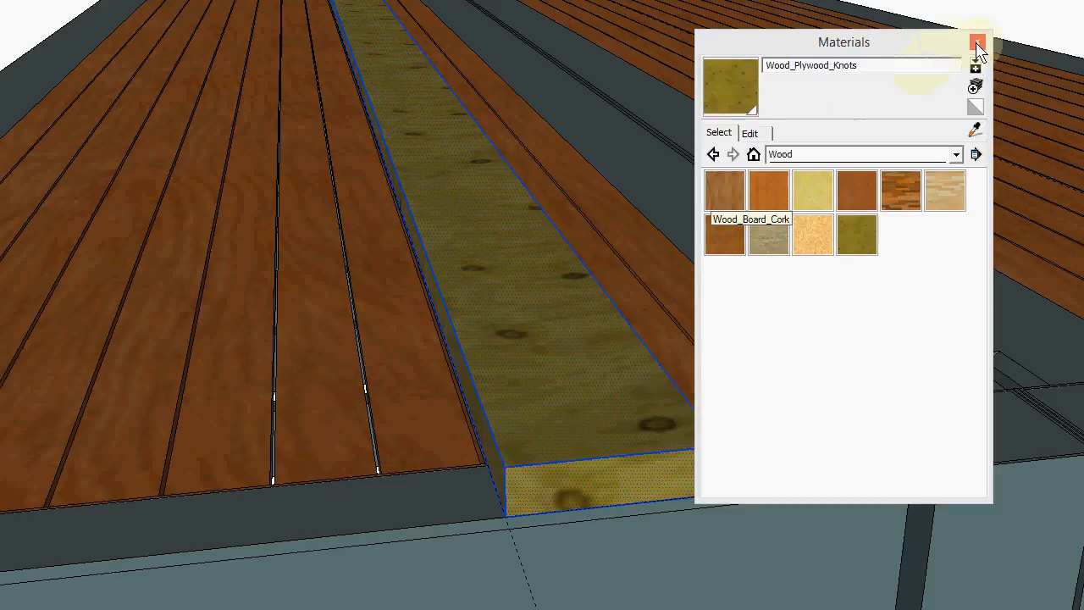
{"action": "left_click", "coordinate": [977, 44]}
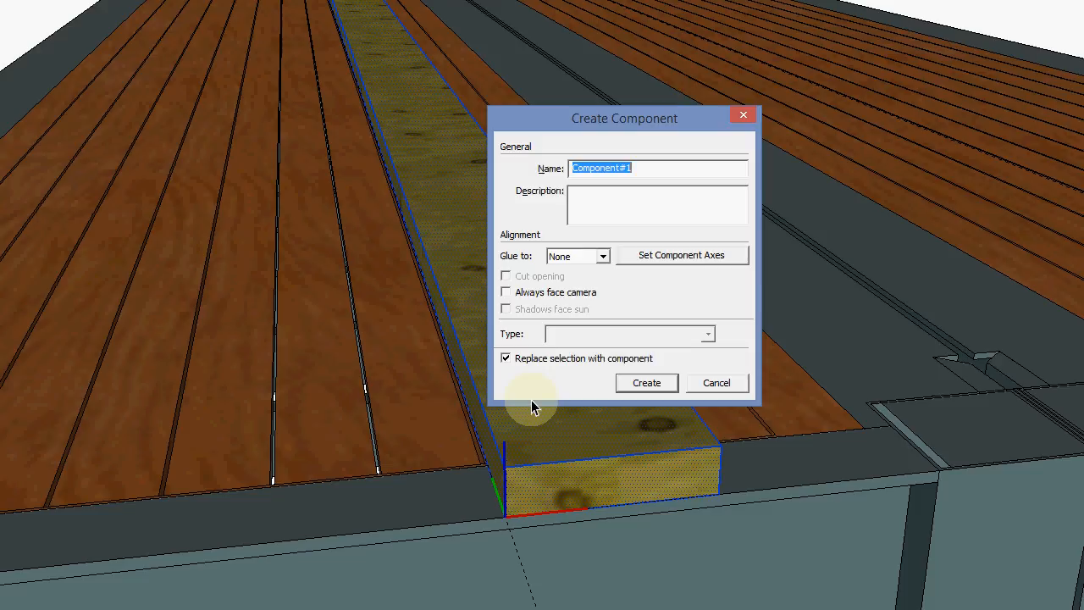
Make the board a '3xwood deck board' component and copy it into three side-by-side boards
{"action": "type", "text": "3xwood deck board"}
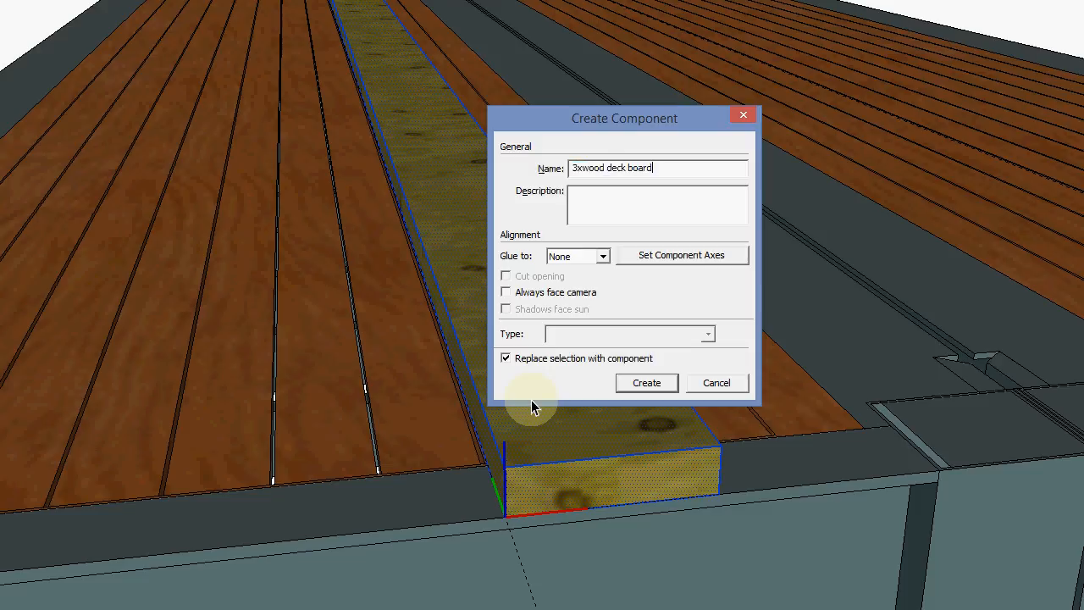
{"action": "left_click", "coordinate": [646, 382]}
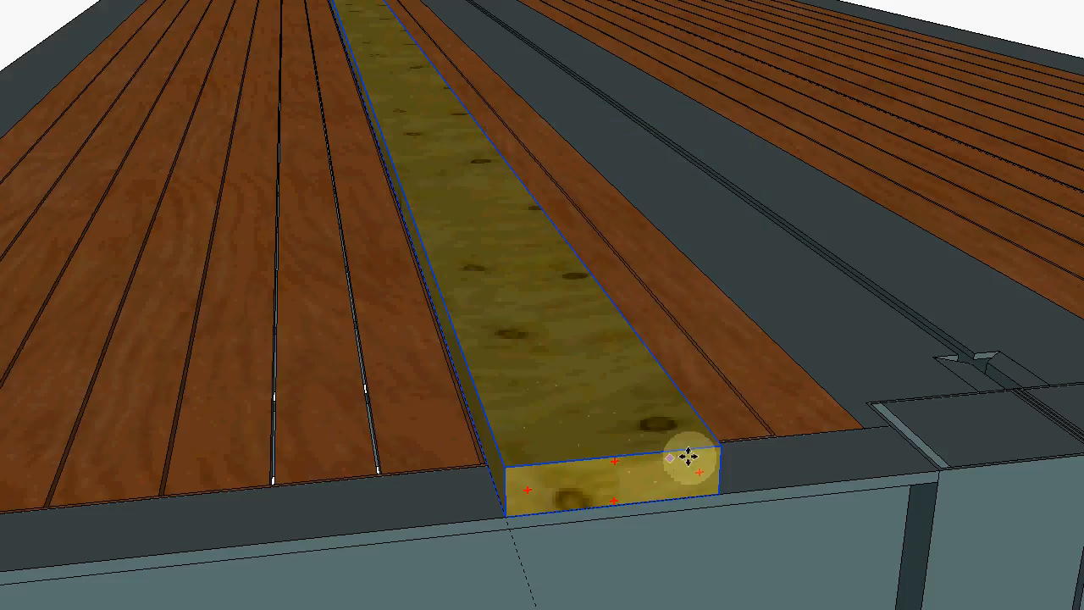
{"action": "left_click_drag", "start_coordinate": [686, 453], "coordinate": [500, 464]}
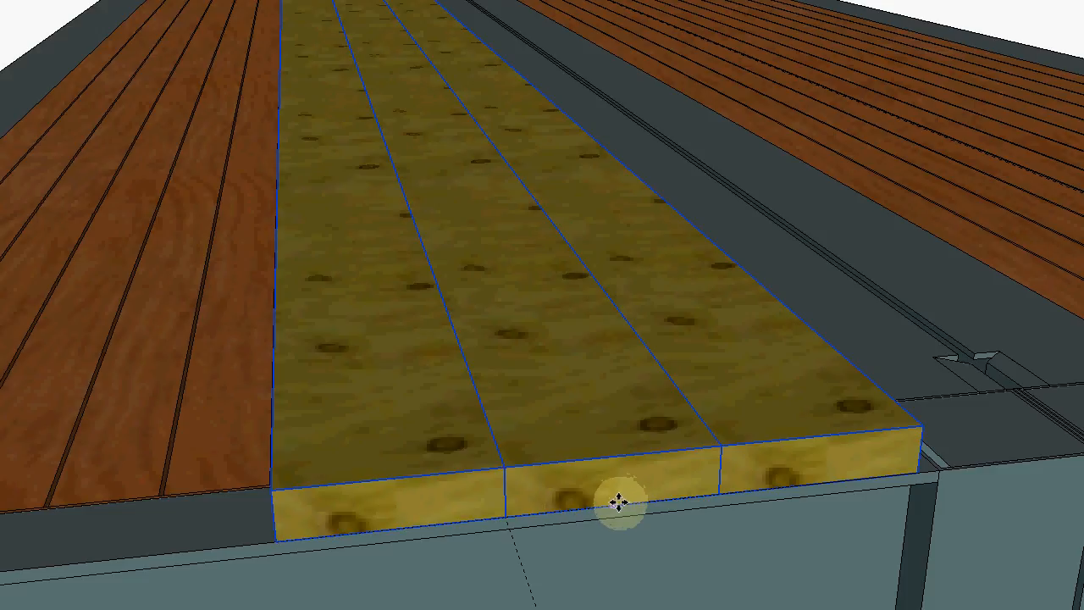
Copy the three runner boards onto the right wheel path, then orbit closer to the deck edge
{"action": "left_click_drag", "start_coordinate": [618, 504], "coordinate": [546, 518]}
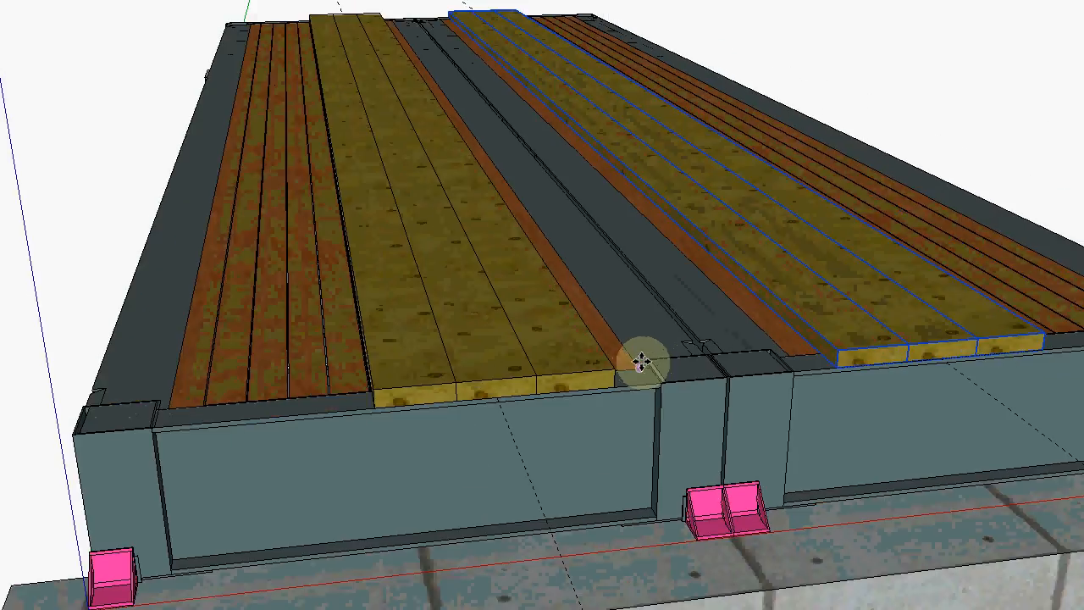
{"action": "left_click_drag", "start_coordinate": [643, 364], "coordinate": [436, 343]}
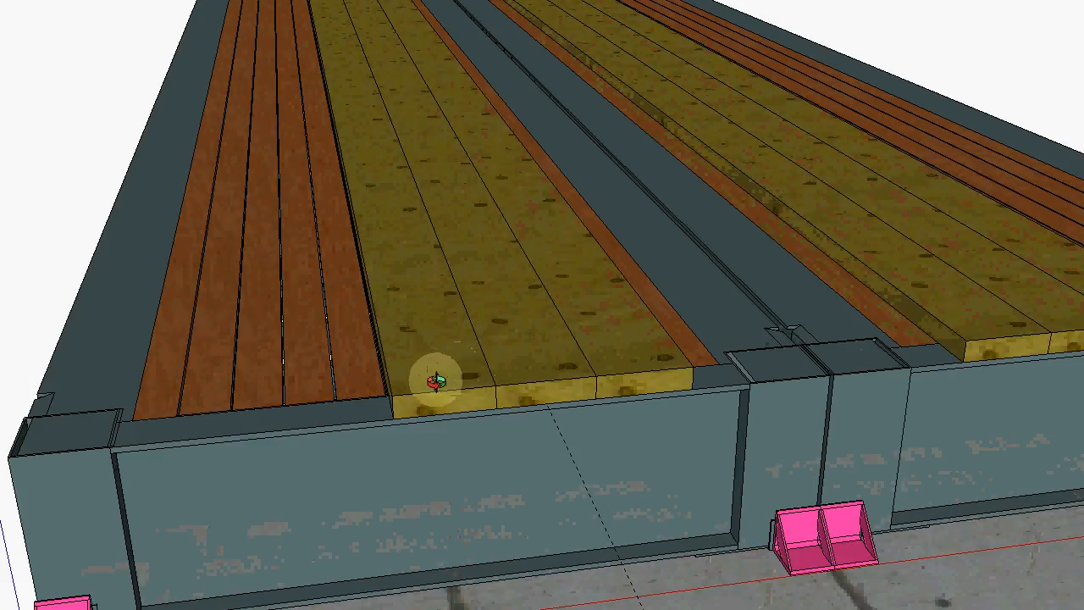
{"action": "left_click", "coordinate": [441, 385]}
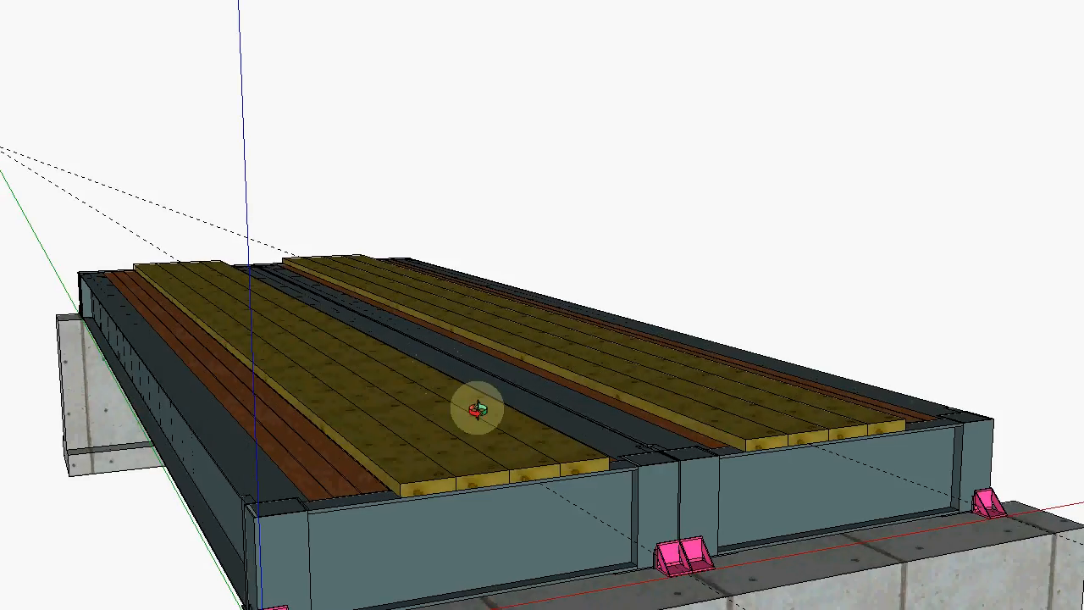
{"action": "left_click_drag", "start_coordinate": [475, 406], "coordinate": [432, 292]}
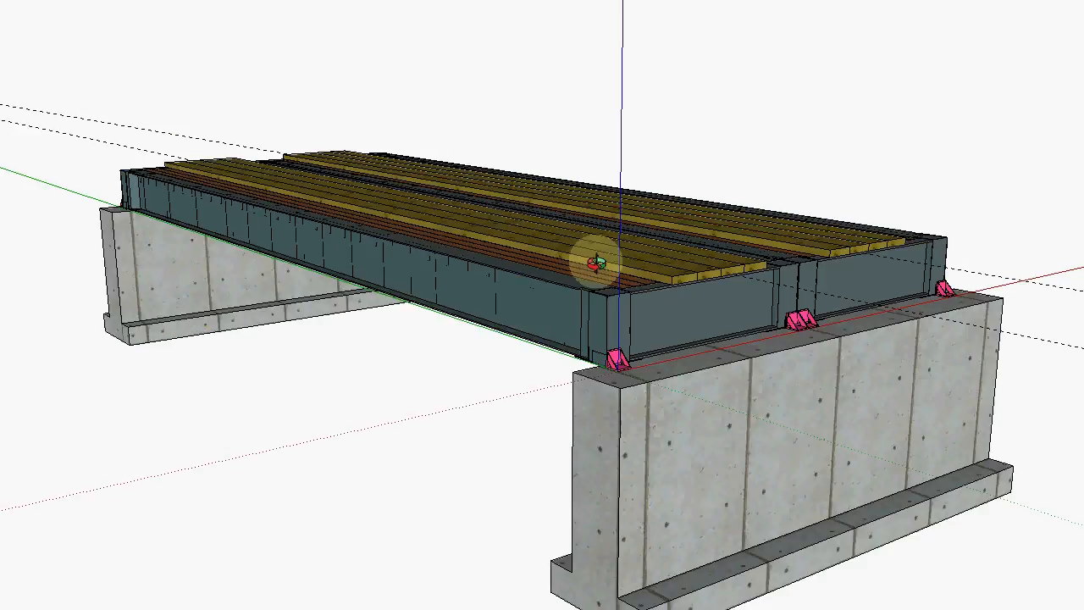
Orbit down to a low side view of the railing along the span
{"action": "left_click_drag", "start_coordinate": [593, 262], "coordinate": [432, 283]}
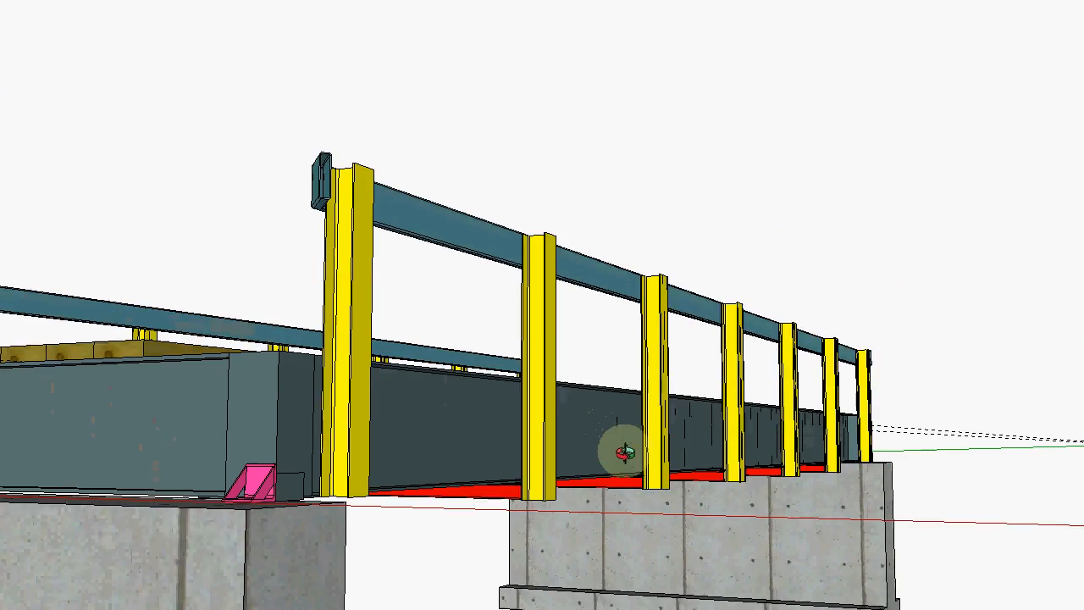
Orbit and zoom to look along the railed deck from the bridge end
{"action": "left_click_drag", "start_coordinate": [627, 453], "coordinate": [398, 381]}
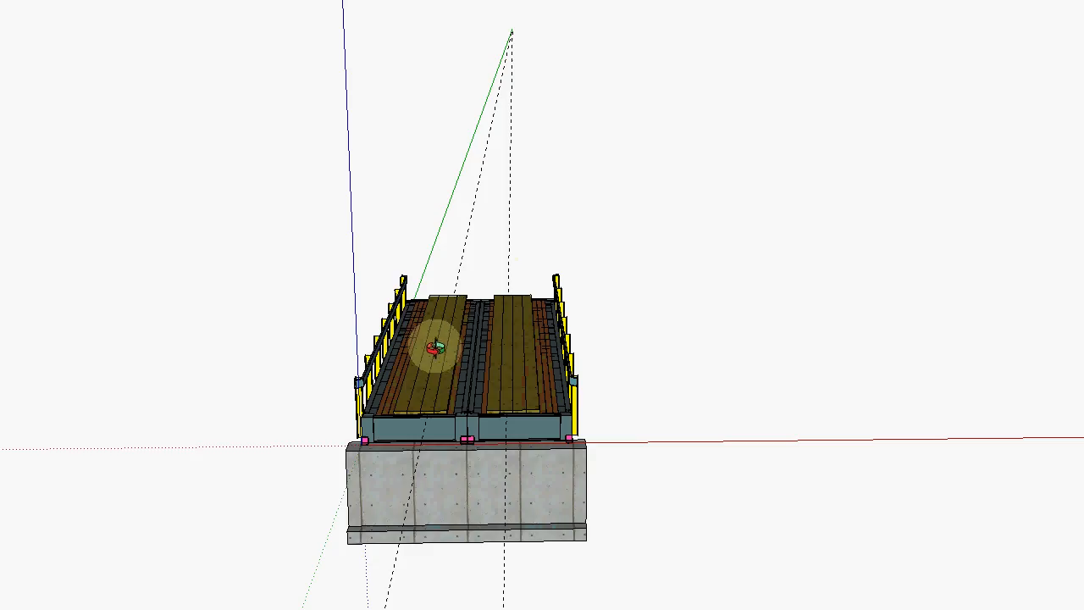
{"action": "scroll", "scroll_direction": "down", "scroll_amount": 3}
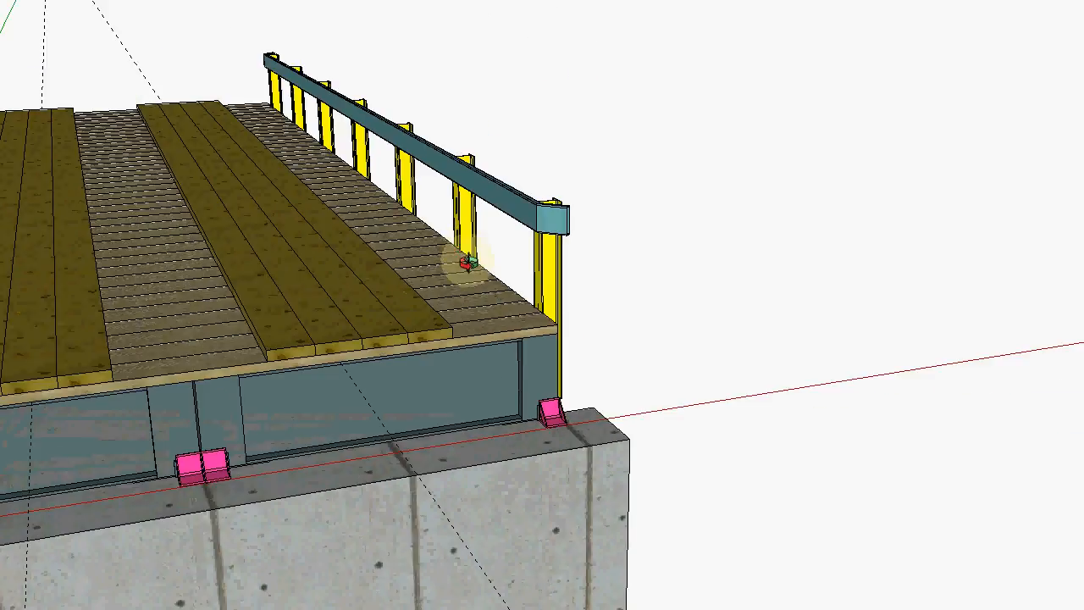
{"action": "left_click_drag", "start_coordinate": [466, 263], "coordinate": [508, 102]}
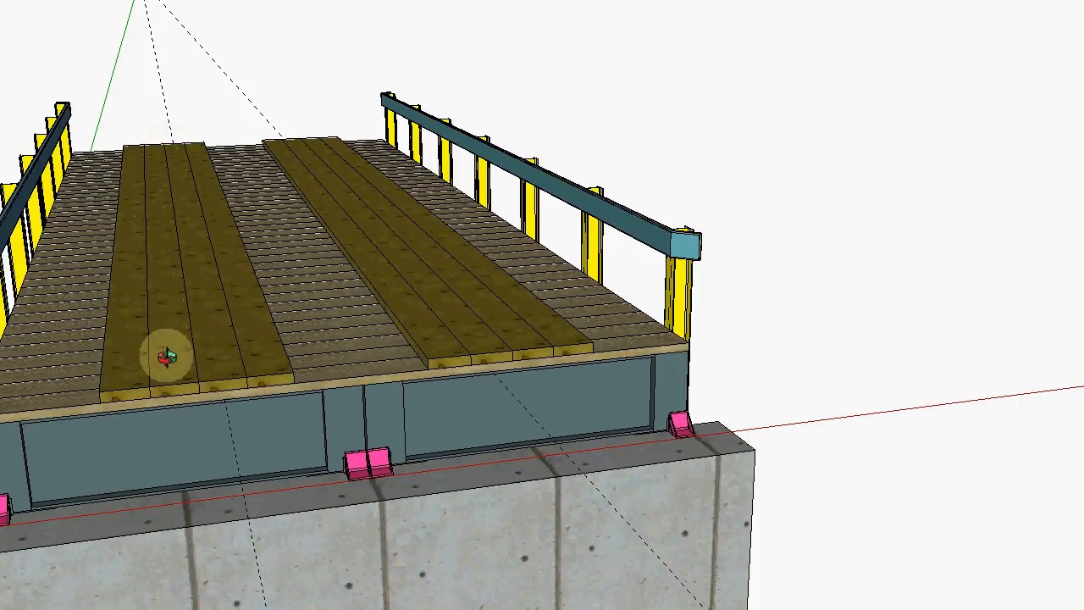
{"action": "mouse_move", "coordinate": [177, 165]}
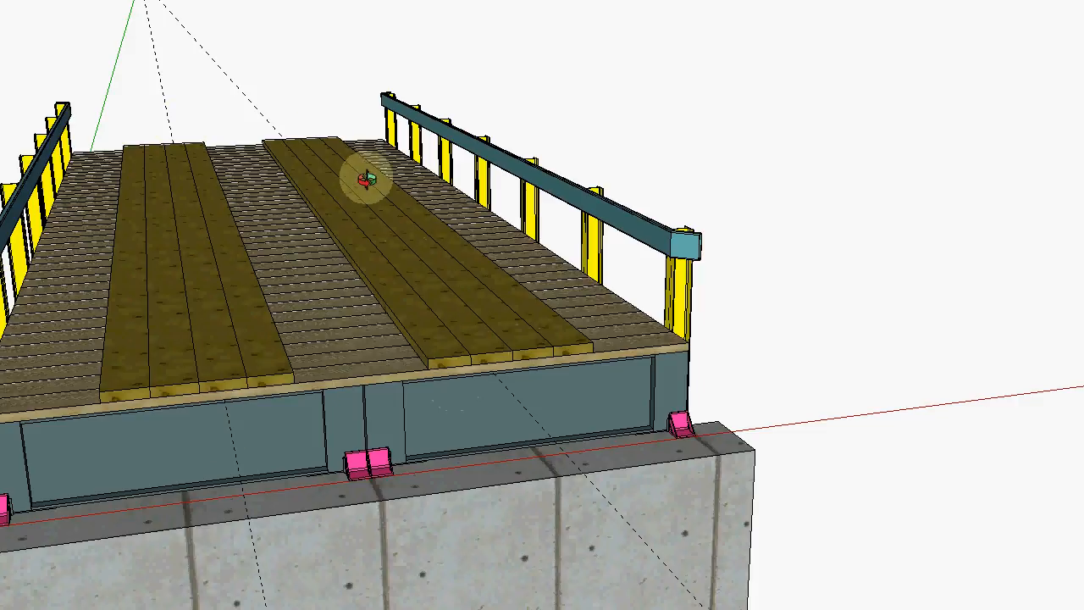
{"action": "mouse_move", "coordinate": [448, 352]}
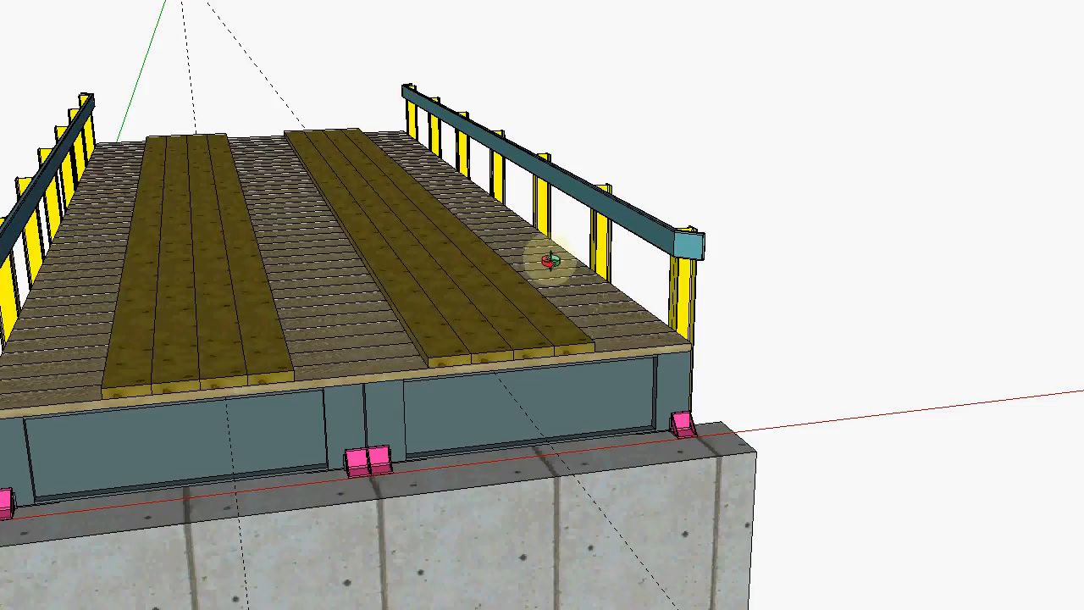
{"action": "mouse_move", "coordinate": [287, 125]}
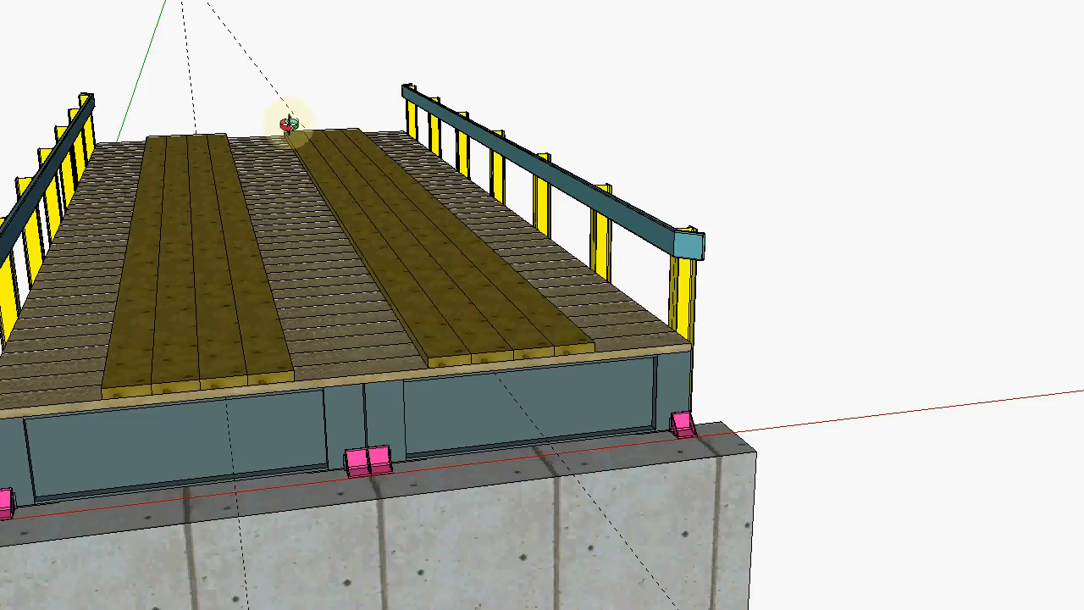
{"action": "mouse_move", "coordinate": [145, 306]}
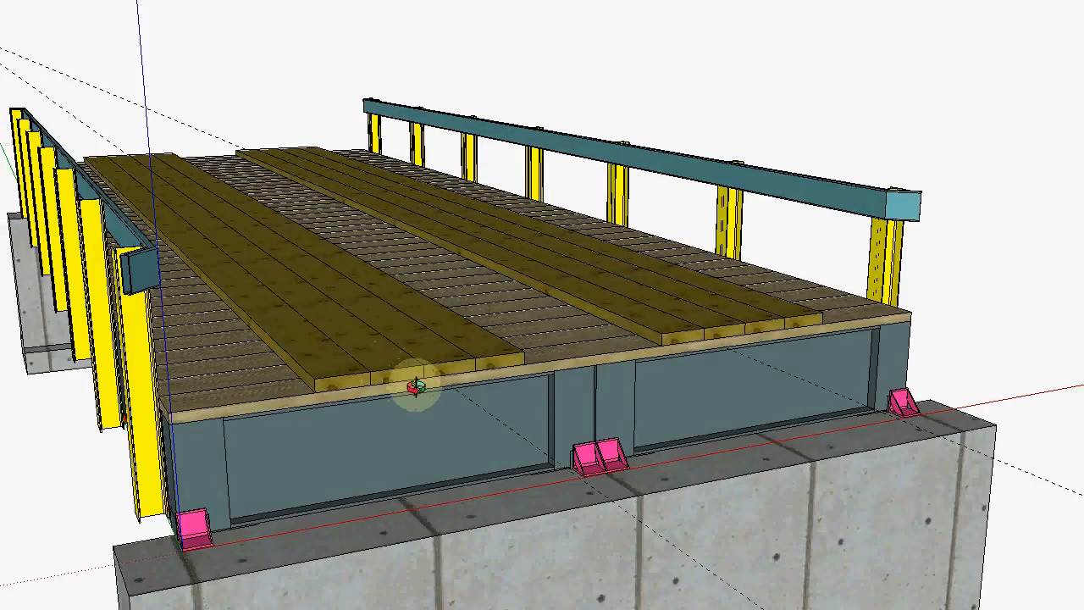
{"action": "left_click_drag", "start_coordinate": [406, 386], "coordinate": [355, 339]}
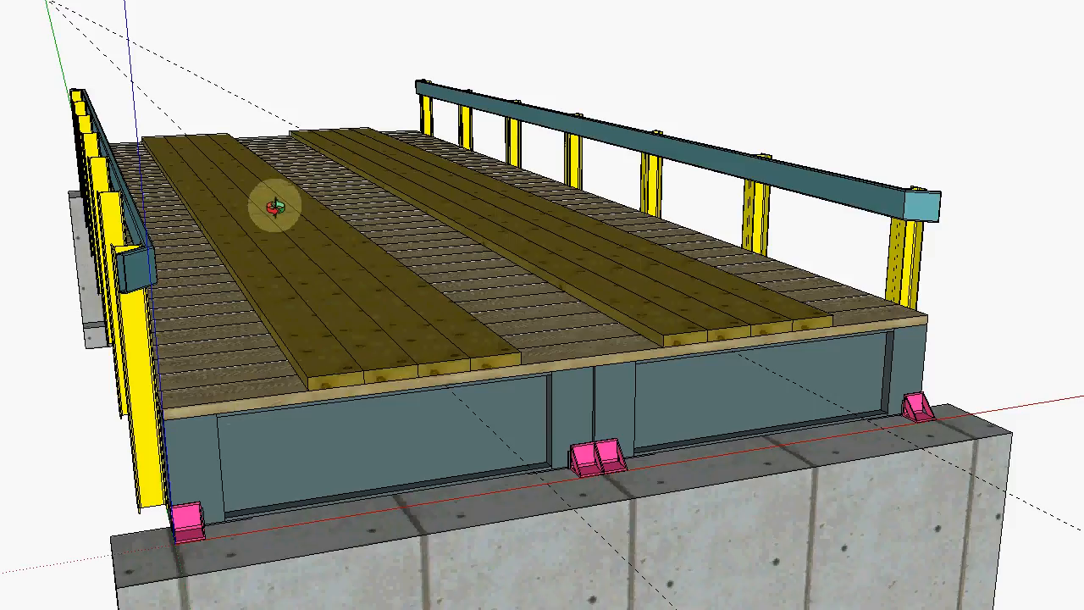
{"action": "mouse_move", "coordinate": [356, 309]}
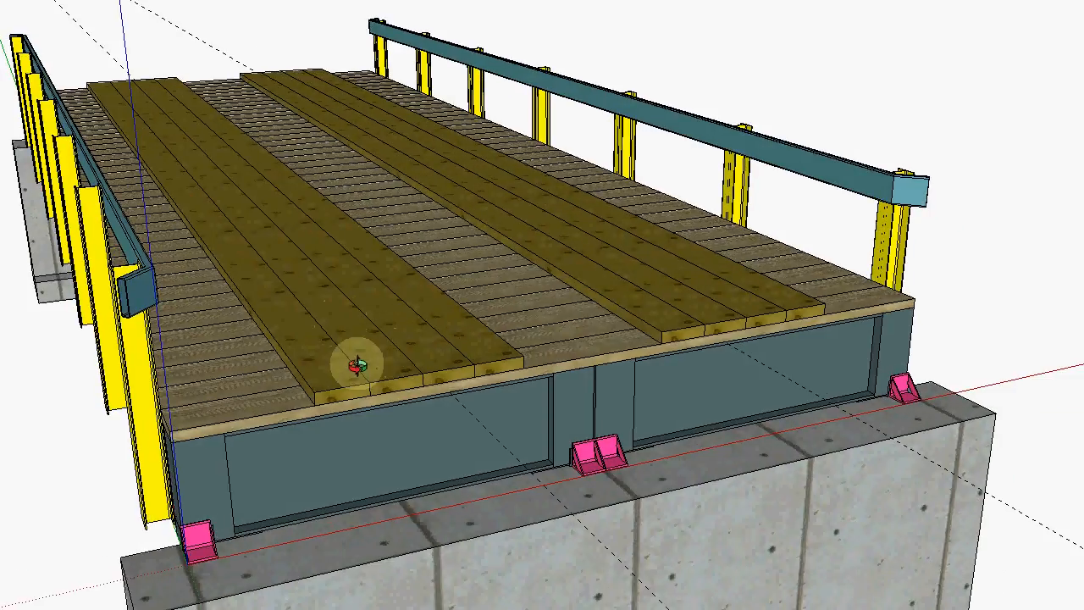
{"action": "mouse_move", "coordinate": [724, 309]}
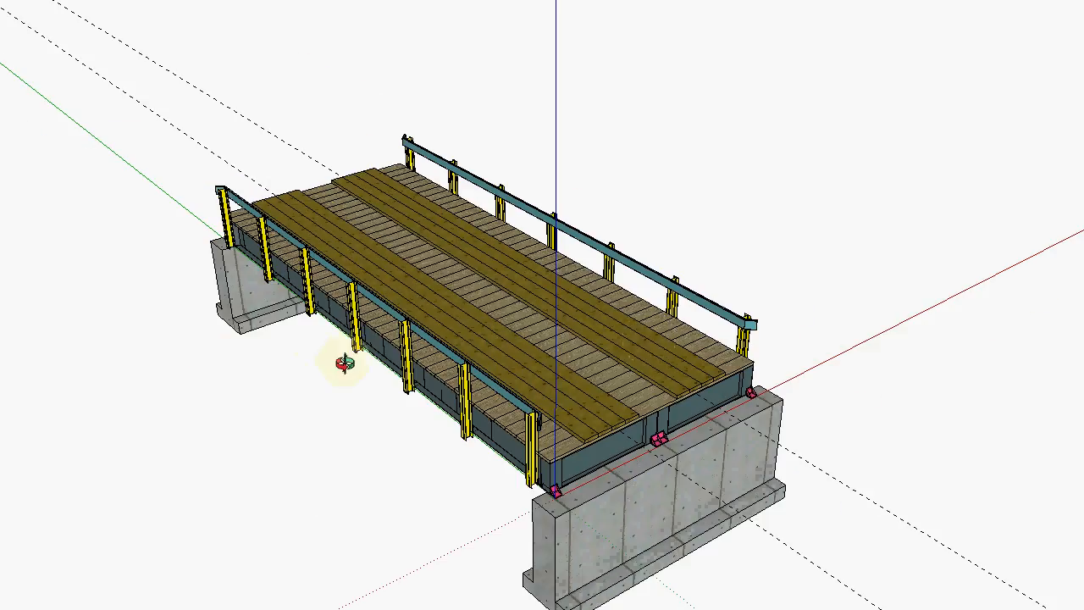
{"action": "left_click_drag", "start_coordinate": [347, 364], "coordinate": [906, 195]}
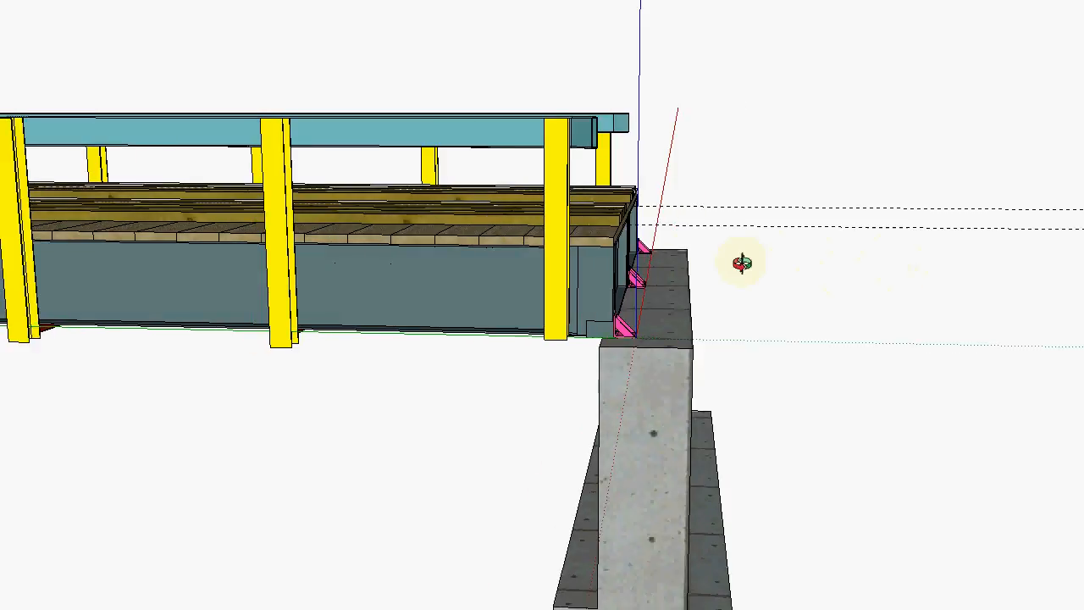
{"action": "mouse_move", "coordinate": [639, 224]}
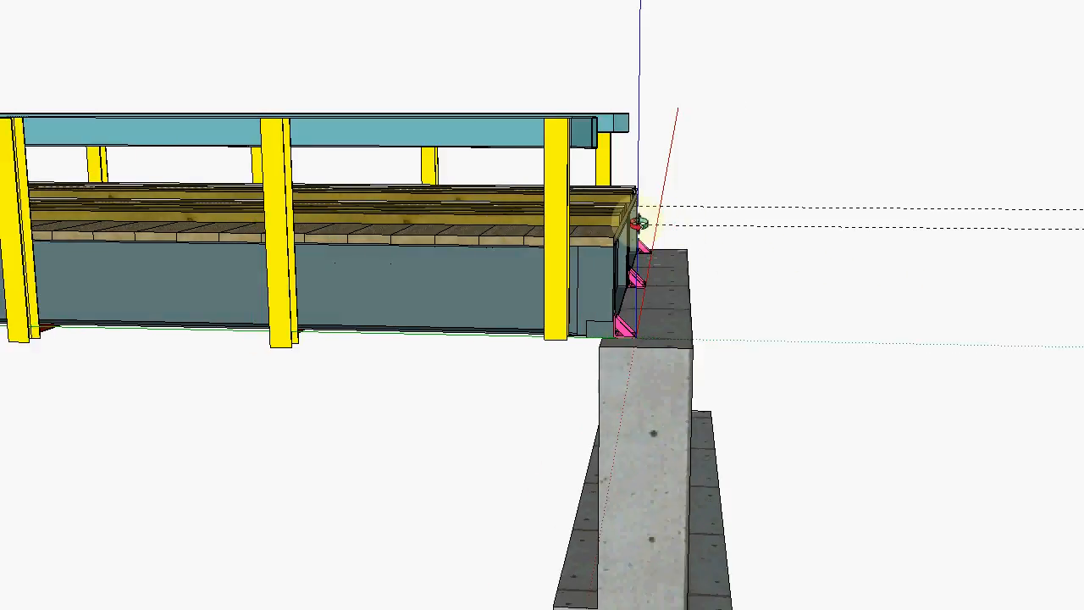
{"action": "mouse_move", "coordinate": [744, 219]}
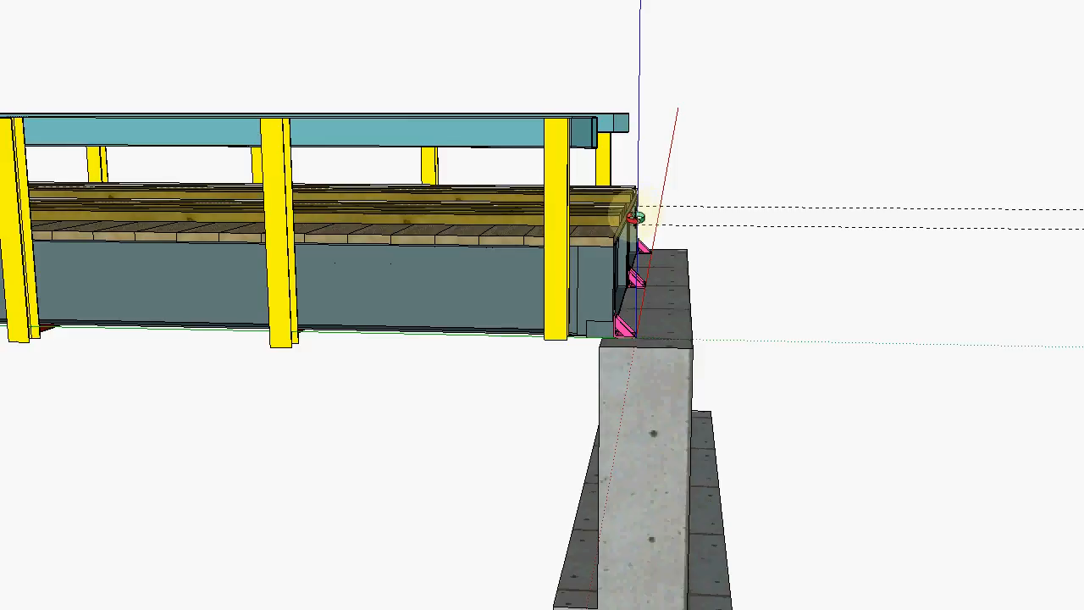
{"action": "mouse_move", "coordinate": [800, 252]}
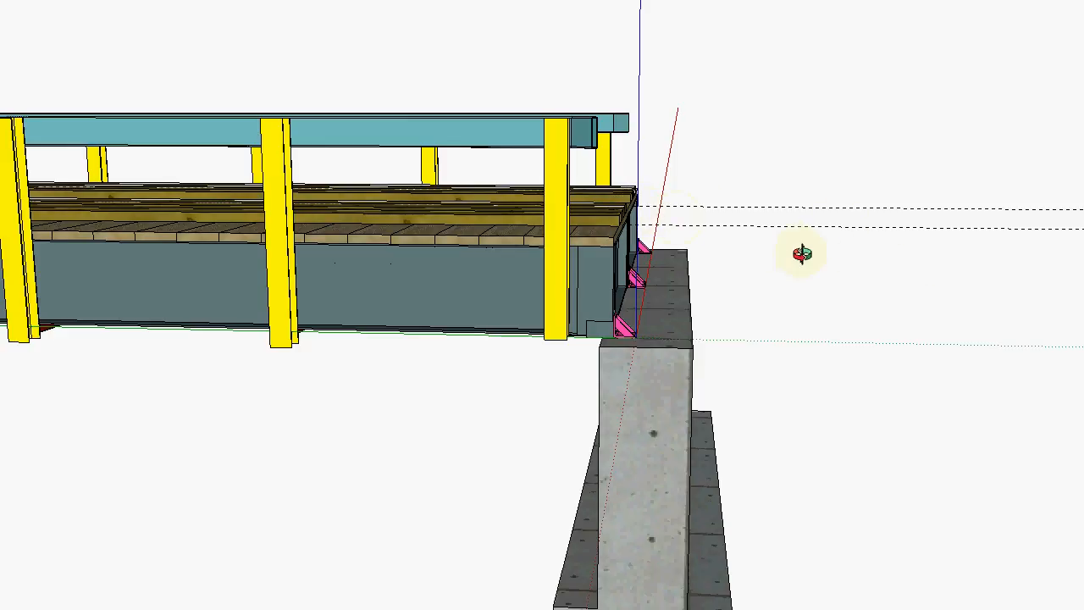
{"action": "mouse_move", "coordinate": [895, 282]}
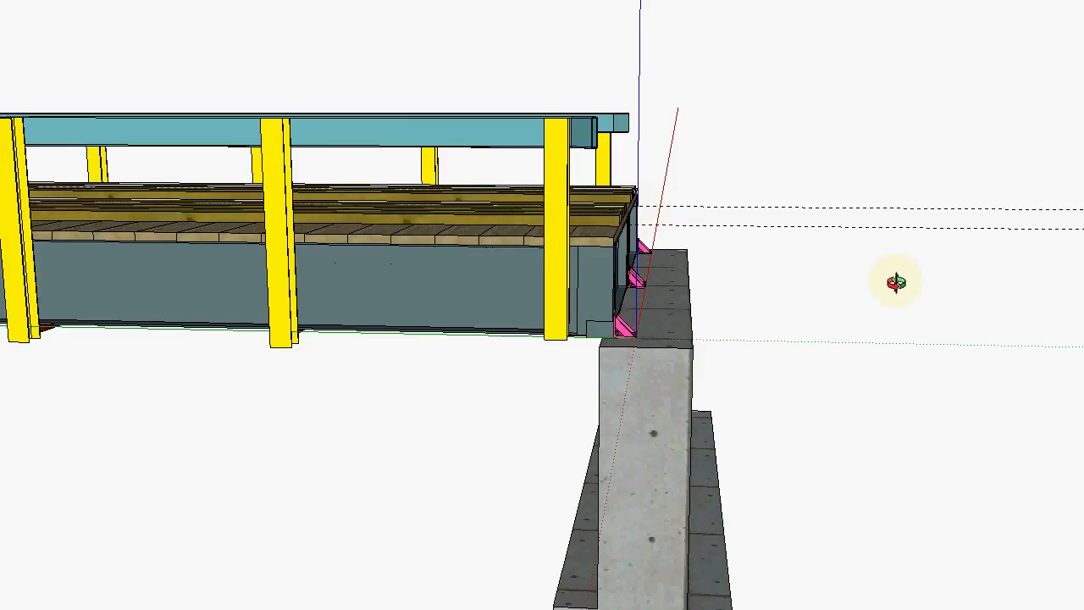
{"action": "mouse_move", "coordinate": [846, 278]}
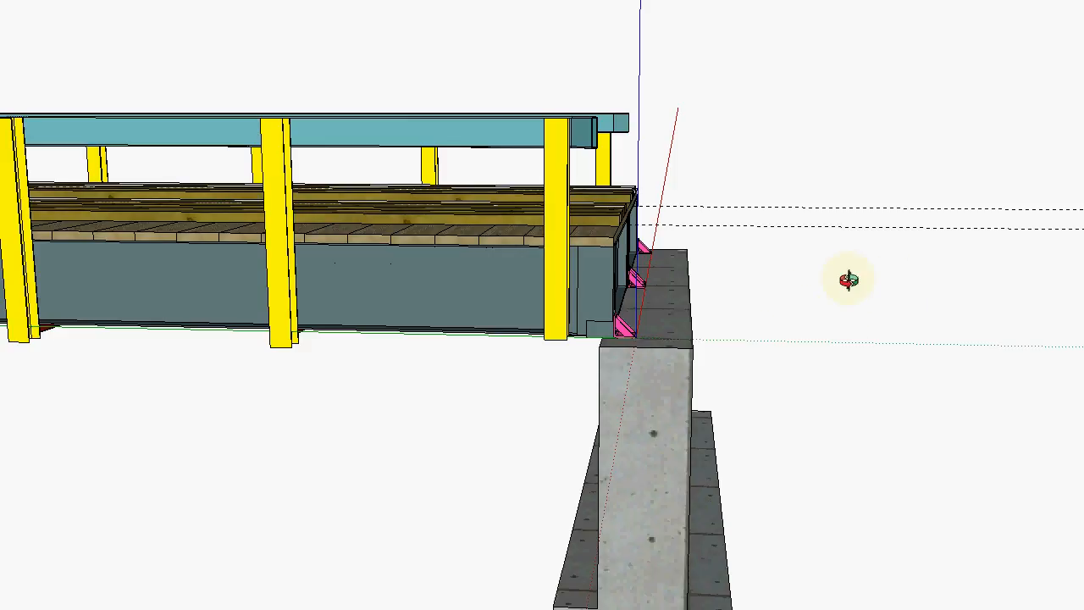
{"action": "mouse_move", "coordinate": [820, 278]}
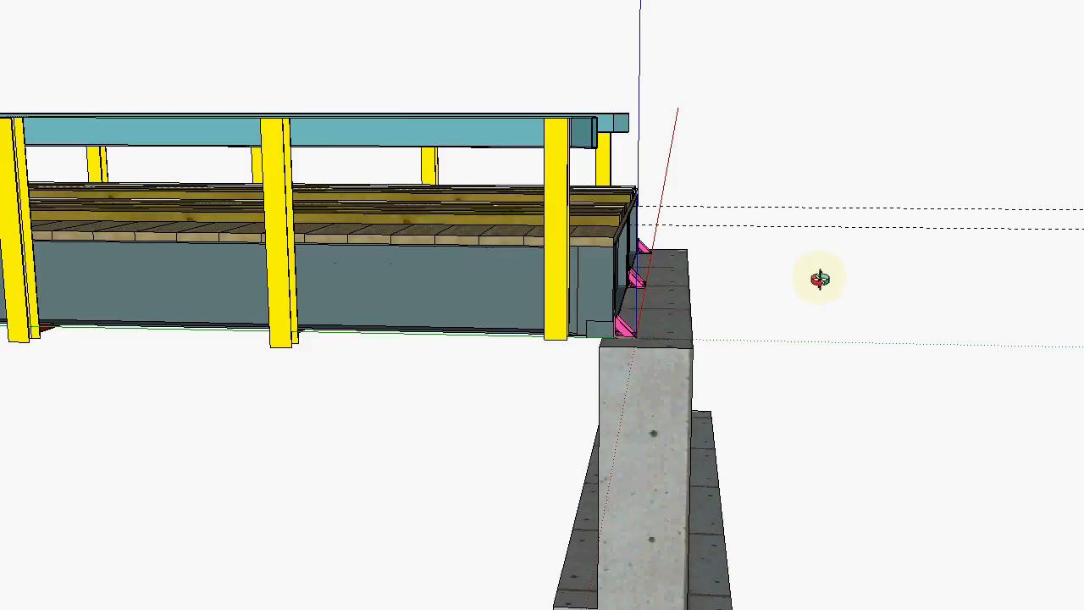
{"action": "mouse_move", "coordinate": [498, 196]}
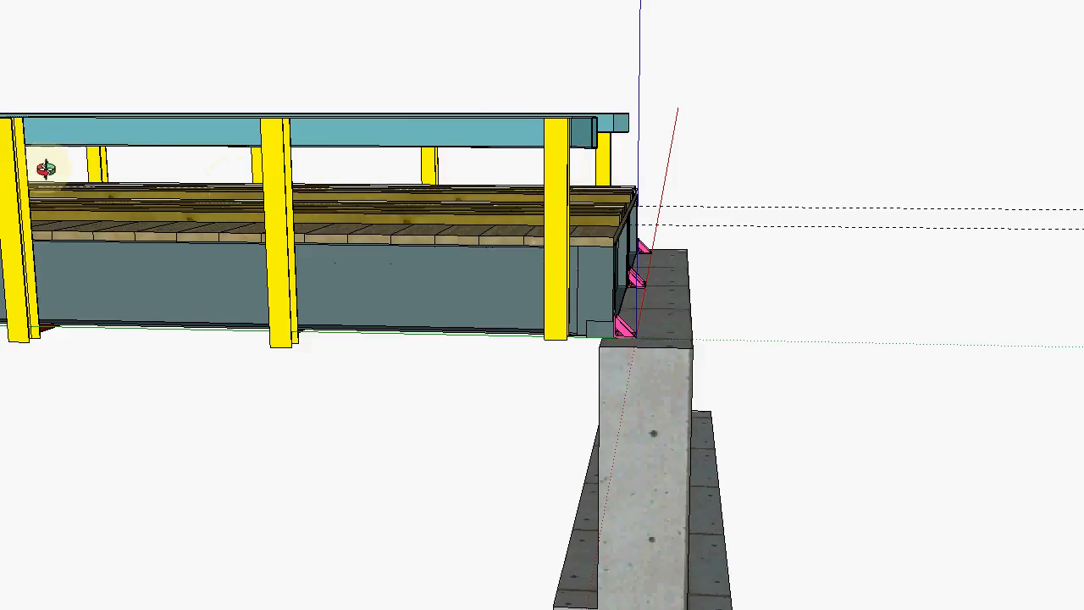
{"action": "mouse_move", "coordinate": [610, 207]}
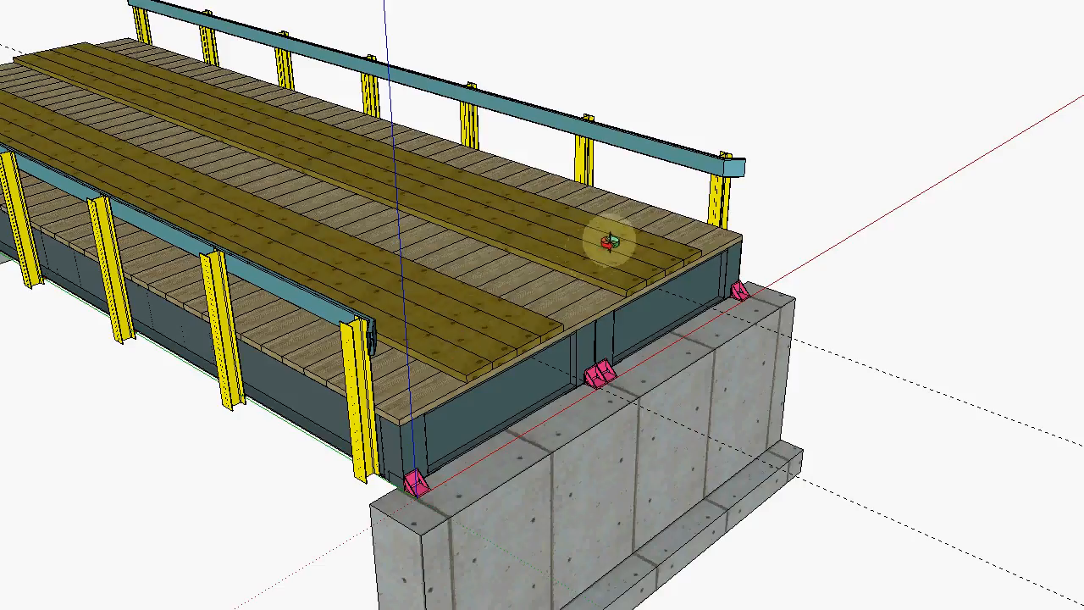
{"action": "mouse_move", "coordinate": [458, 317]}
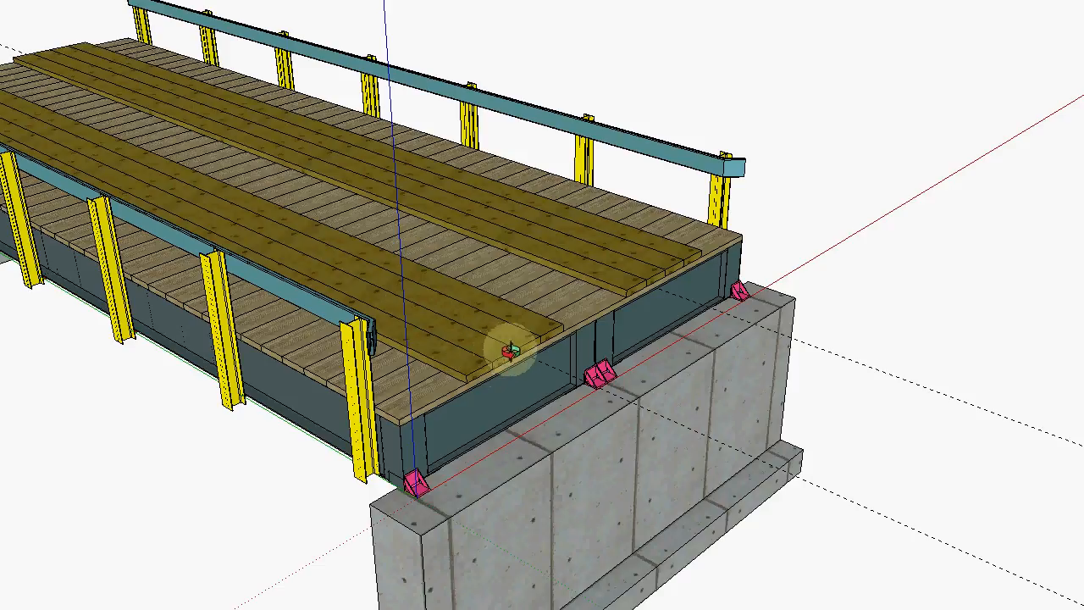
{"action": "mouse_move", "coordinate": [381, 270]}
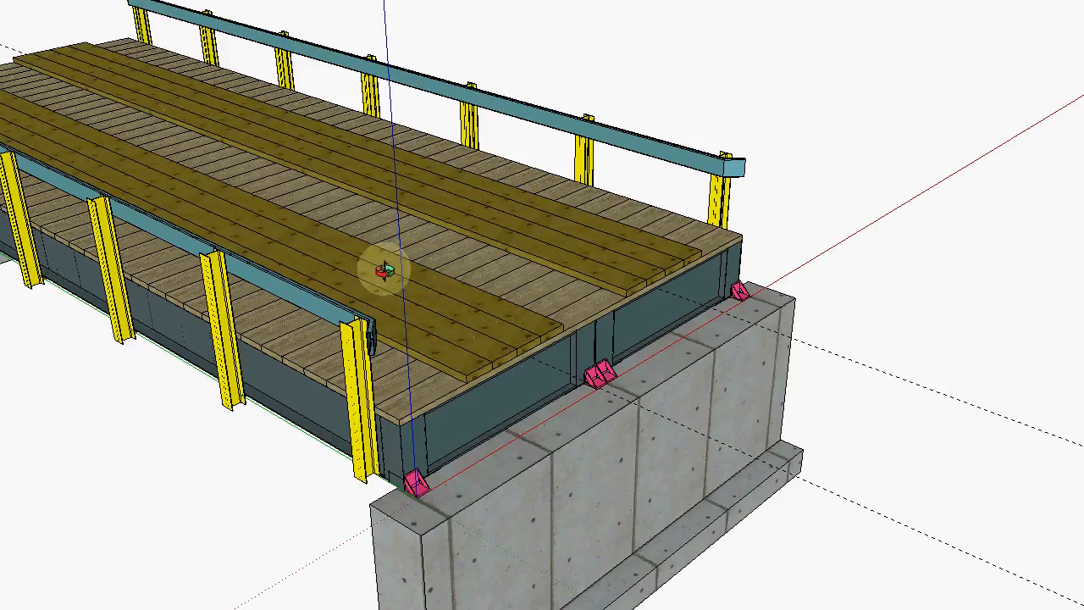
{"action": "mouse_move", "coordinate": [503, 352]}
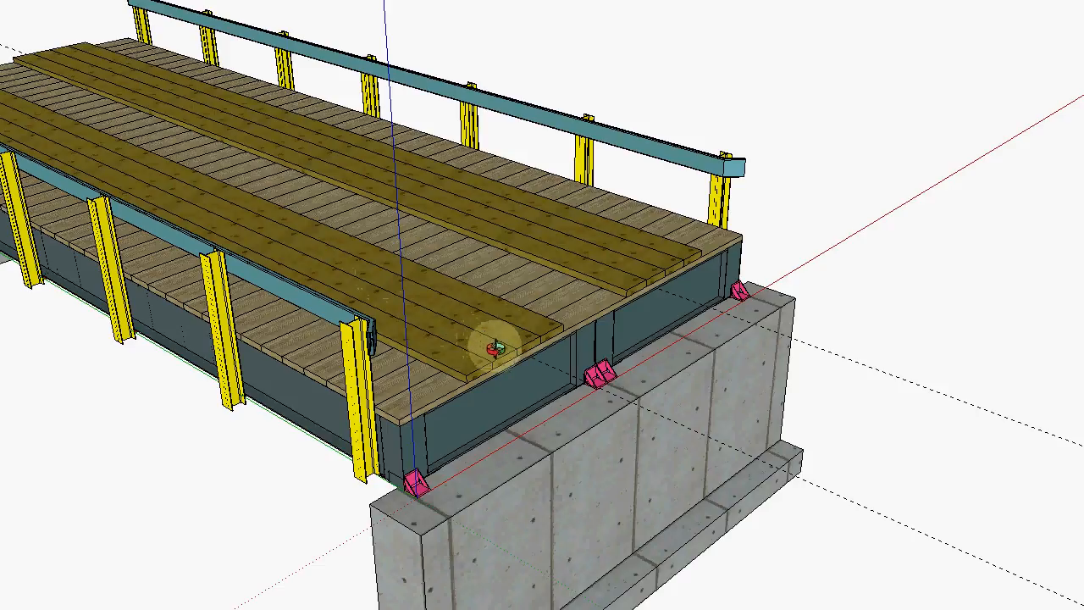
{"action": "mouse_move", "coordinate": [538, 262]}
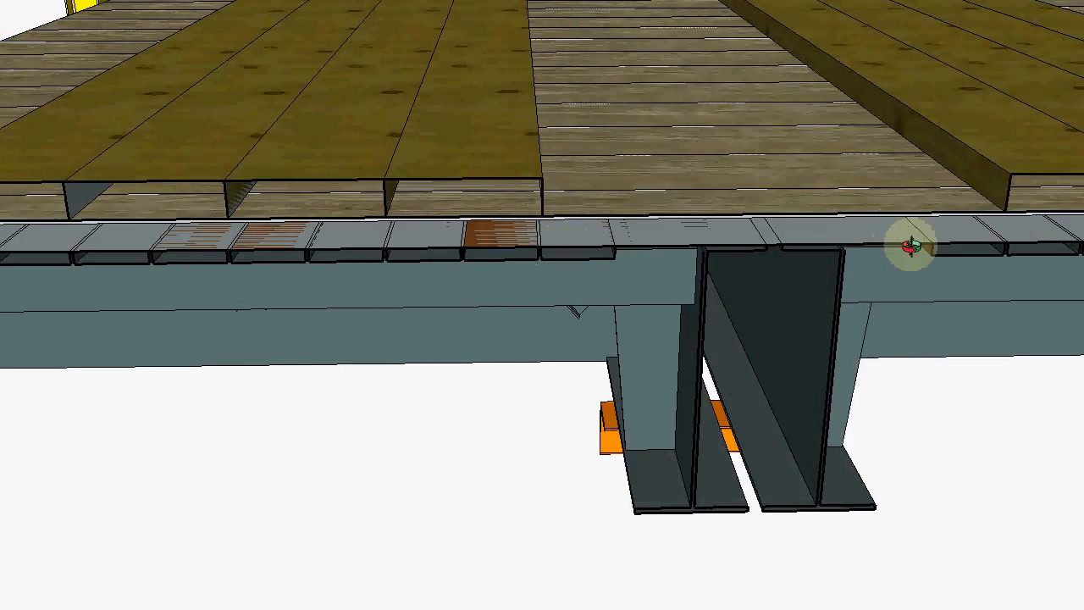
{"action": "mouse_move", "coordinate": [973, 246]}
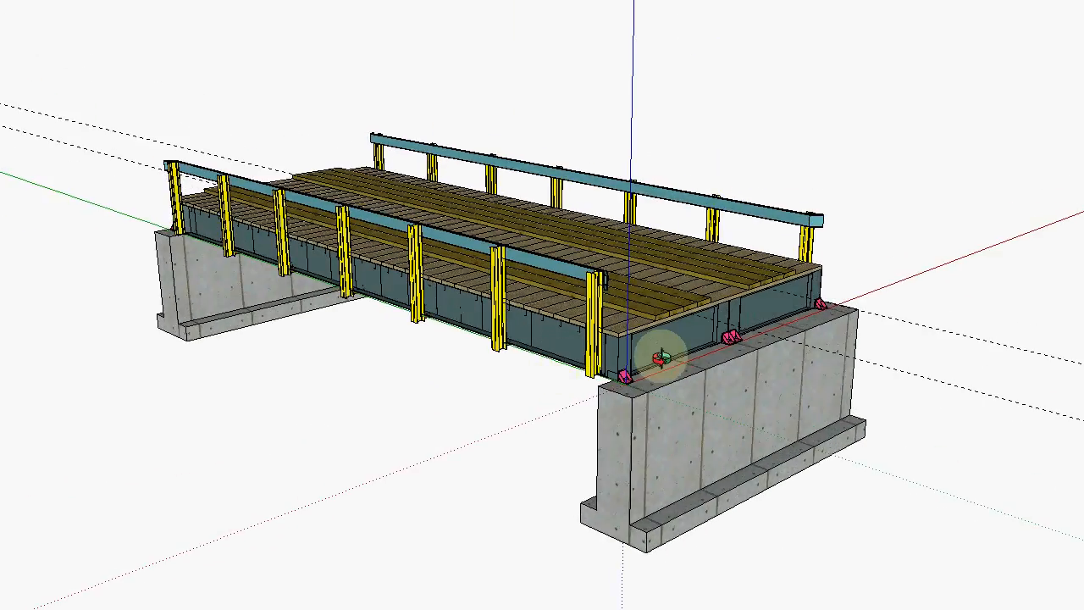
{"action": "left_click_drag", "start_coordinate": [644, 355], "coordinate": [482, 398]}
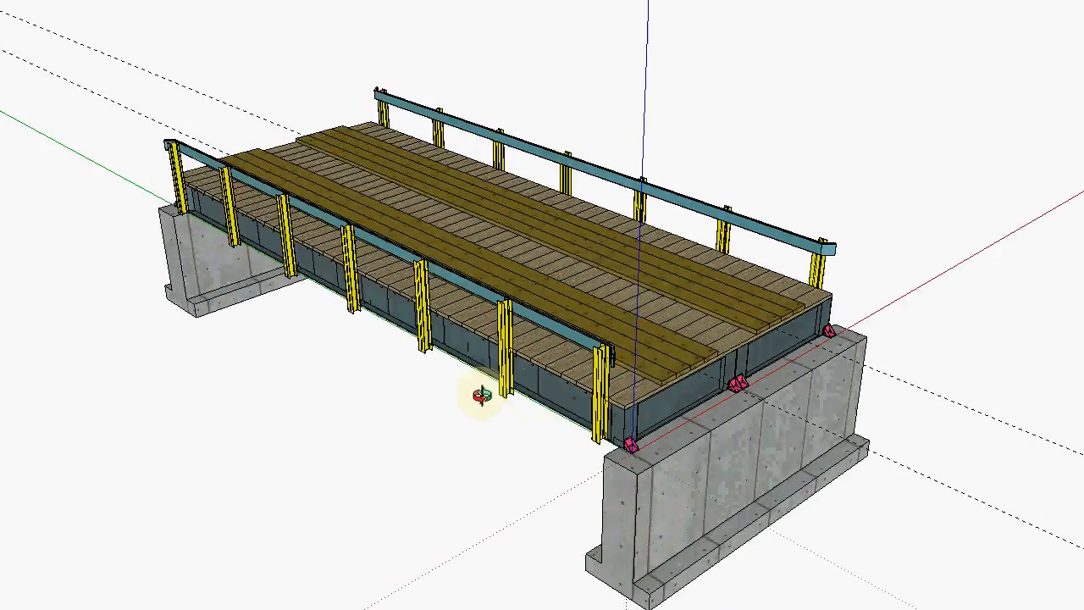